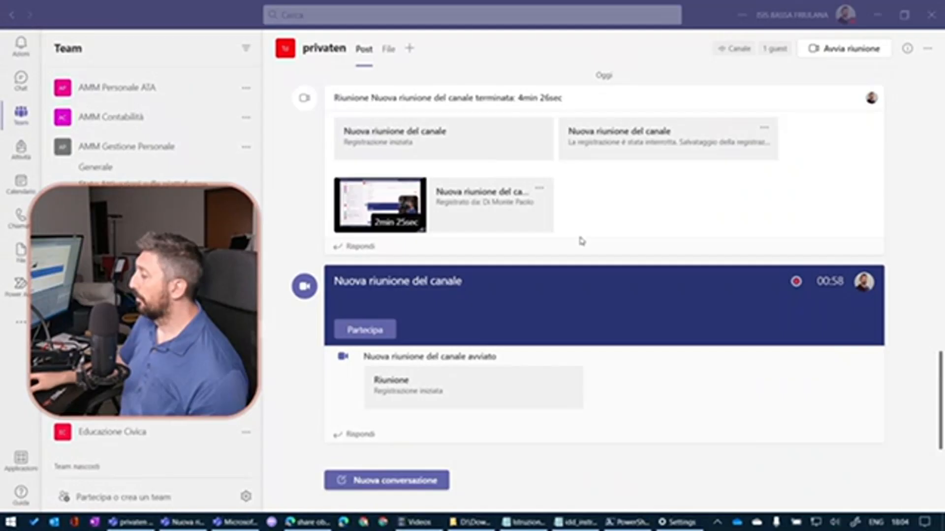
mouse_move(506, 481)
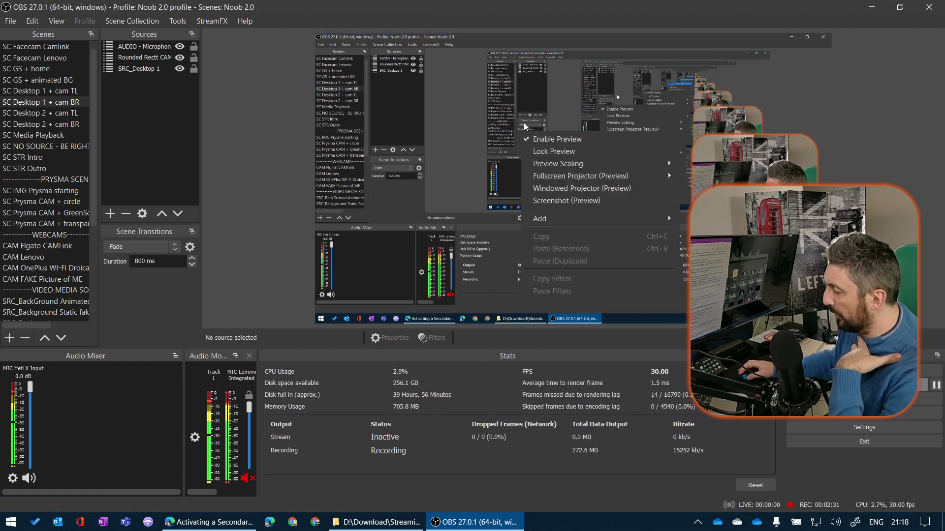
mouse_move(554, 152)
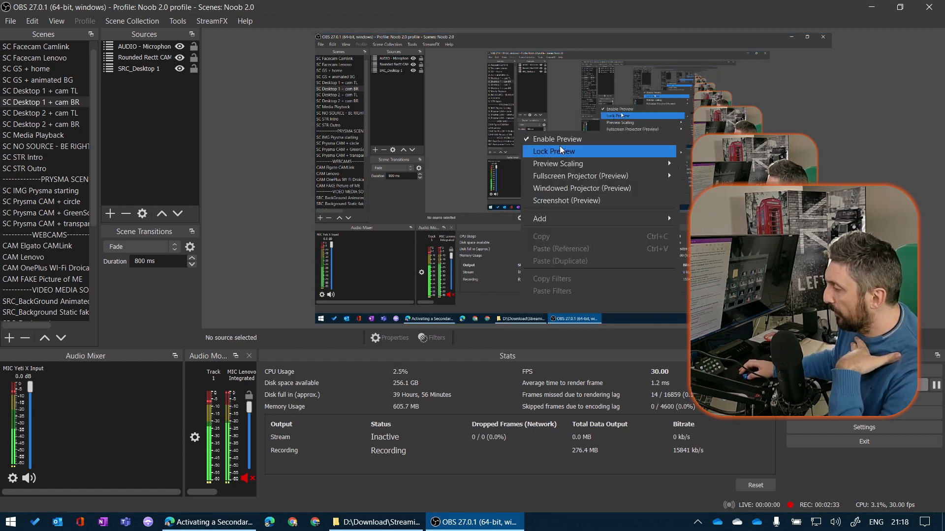
mouse_move(582, 188)
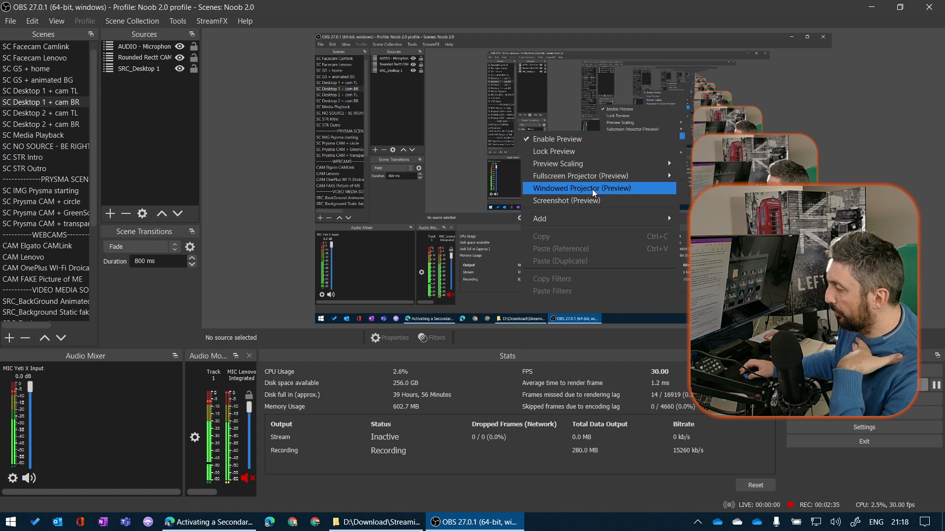
Step: Try the OBS preview projector window, close it, then minimize OBS to reveal the desktop
left_click(586, 188)
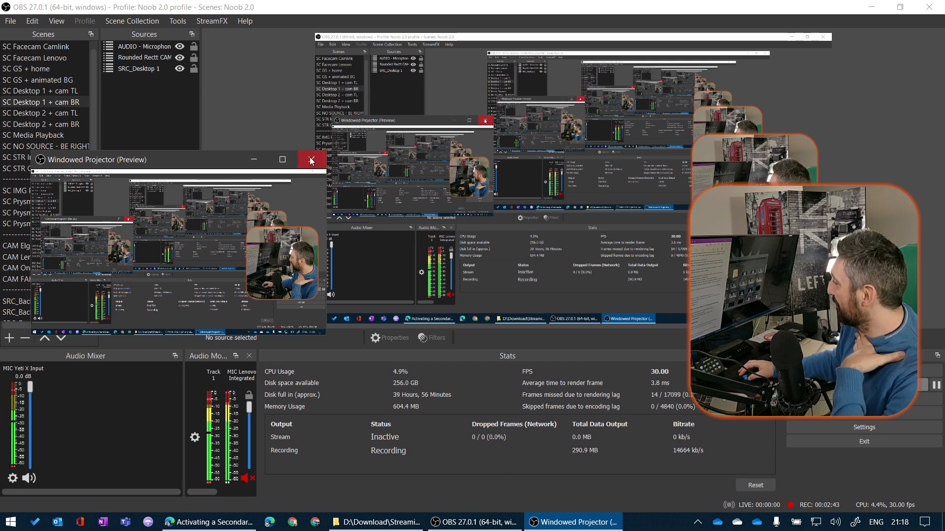
left_click(310, 160)
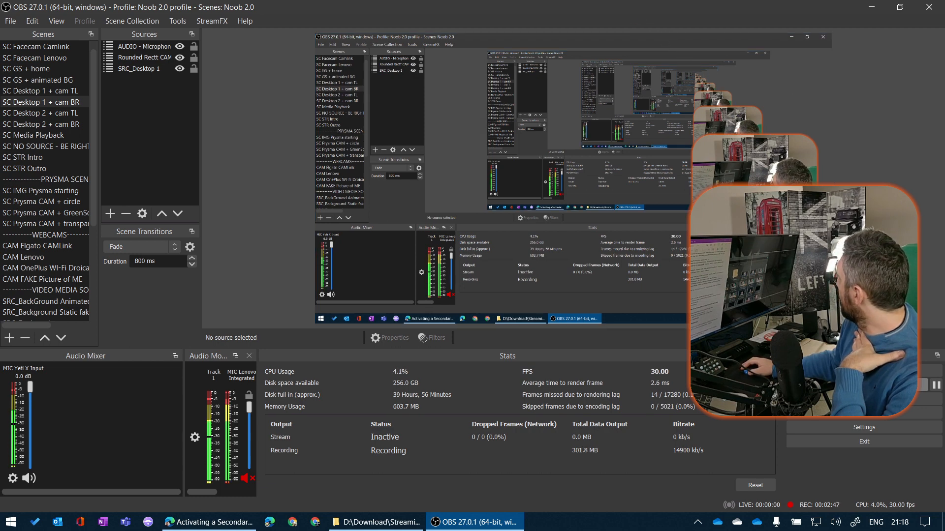
left_click(871, 7)
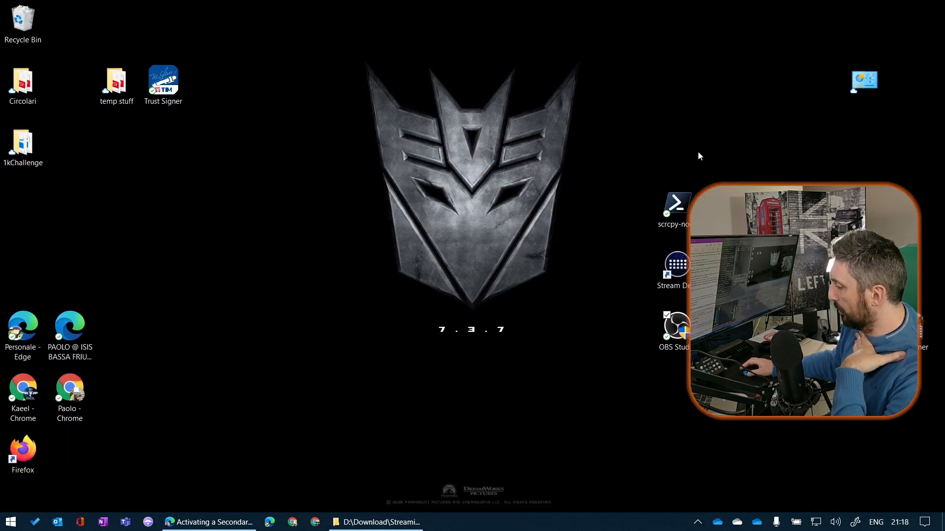
mouse_move(621, 271)
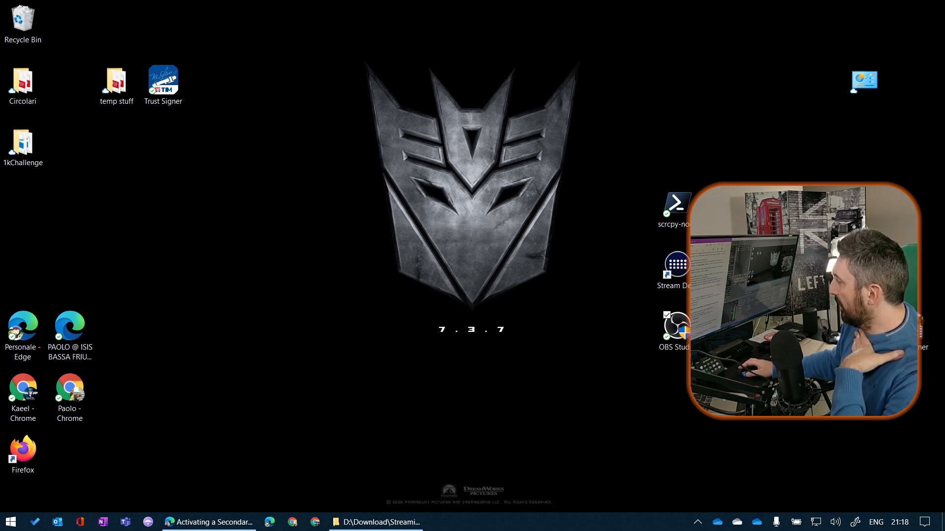
left_click(208, 521)
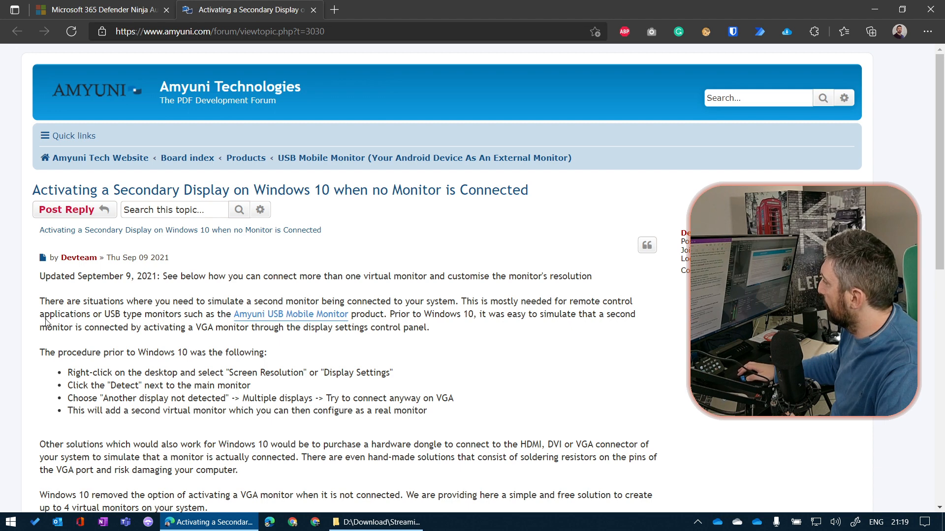
mouse_move(3, 426)
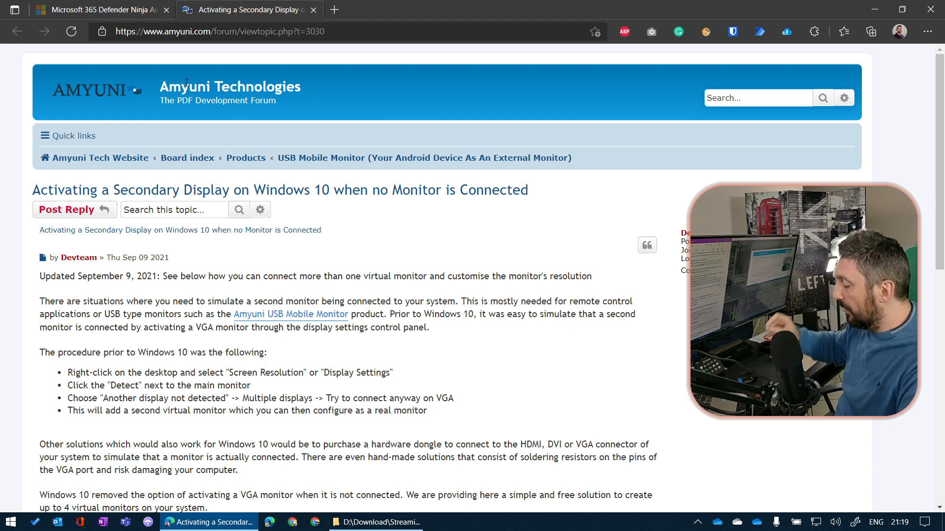
mouse_move(178, 71)
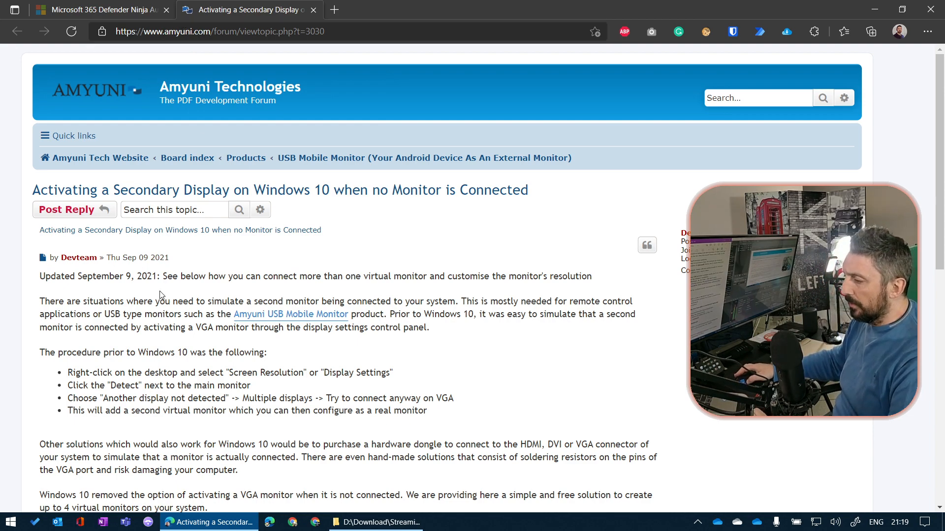
Step: Scroll the Amyuni guide to the procedure and highlight the virtual monitor phrase and install commands
scroll("down", 3)
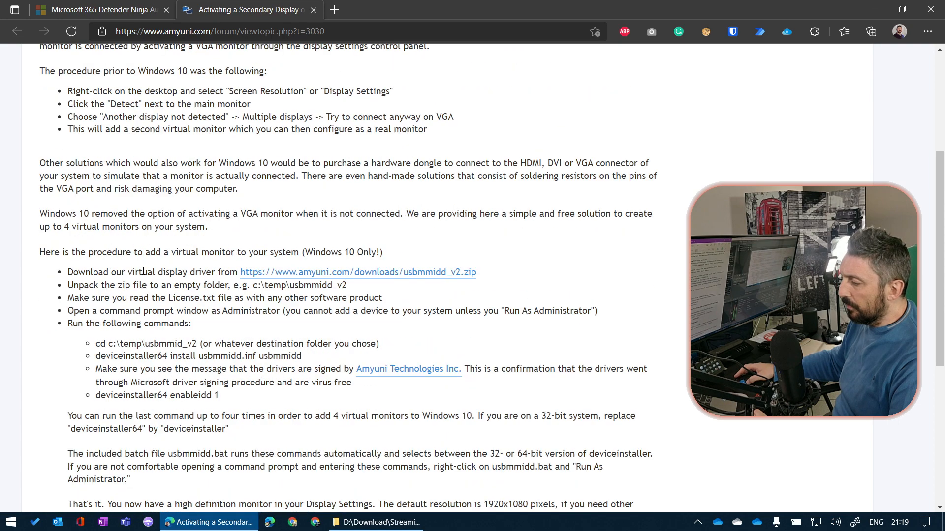
left_click_drag(172, 251, 316, 251)
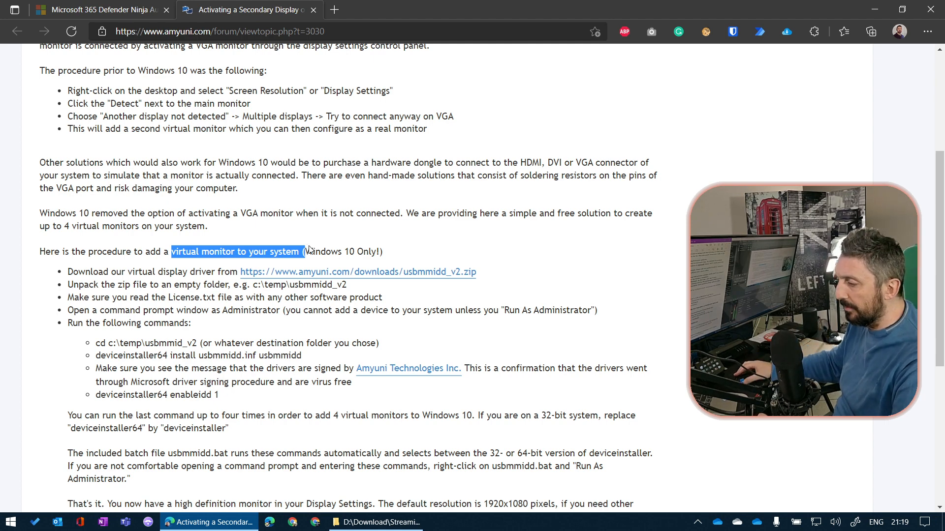
scroll("down", 3)
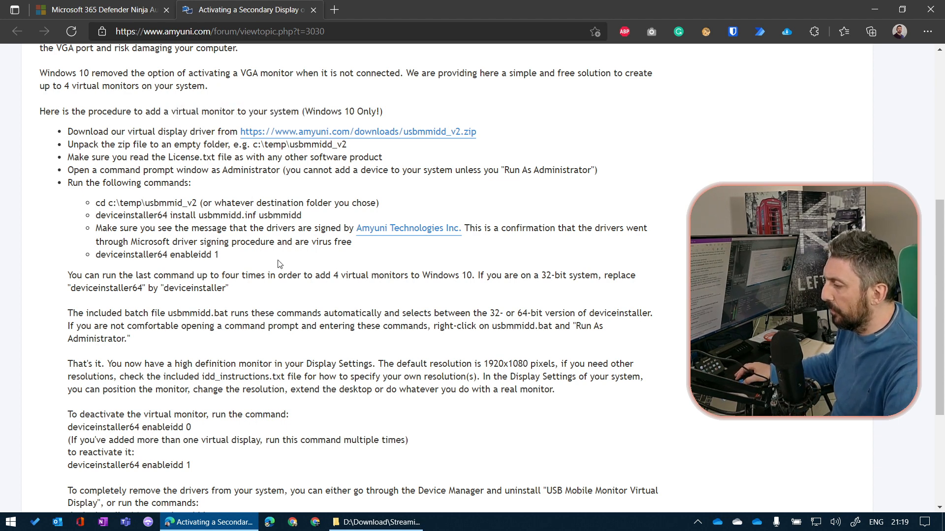
left_click_drag(94, 203, 218, 254)
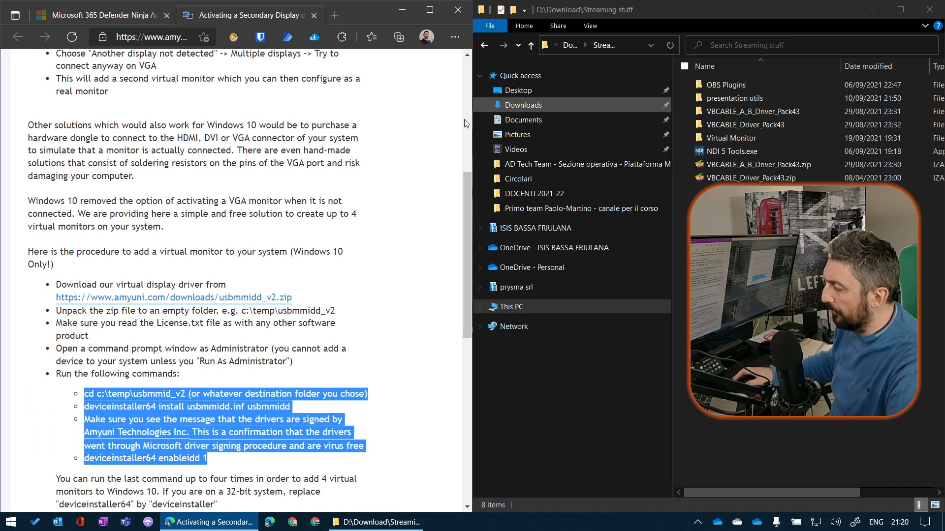
Step: Download usbmmidd_v2.zip into Streaming stuff > Virtual Monitor
scroll("down", 3)
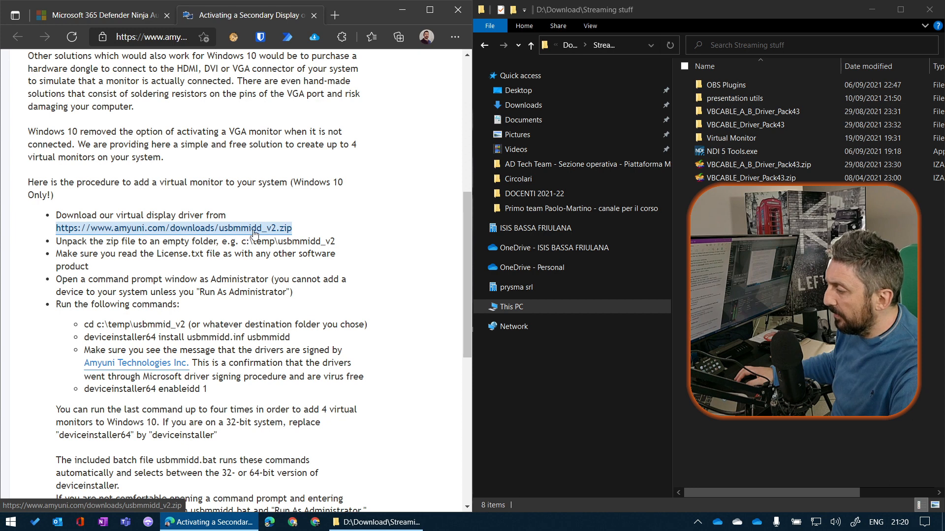
left_click(174, 227)
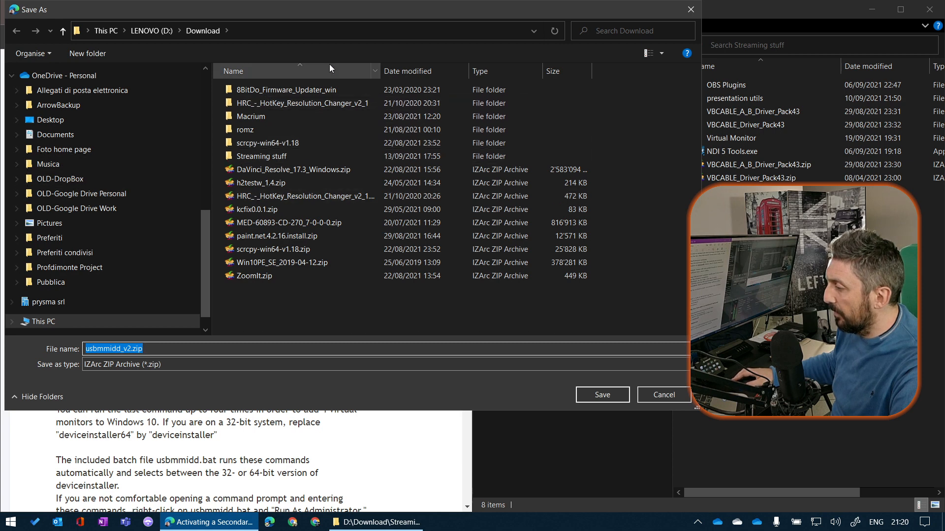
double_click(262, 156)
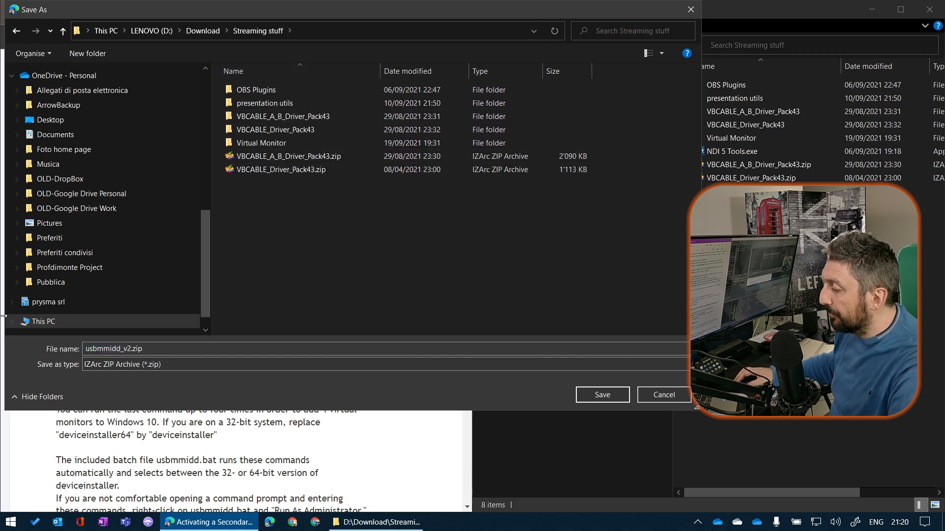
left_click(286, 169)
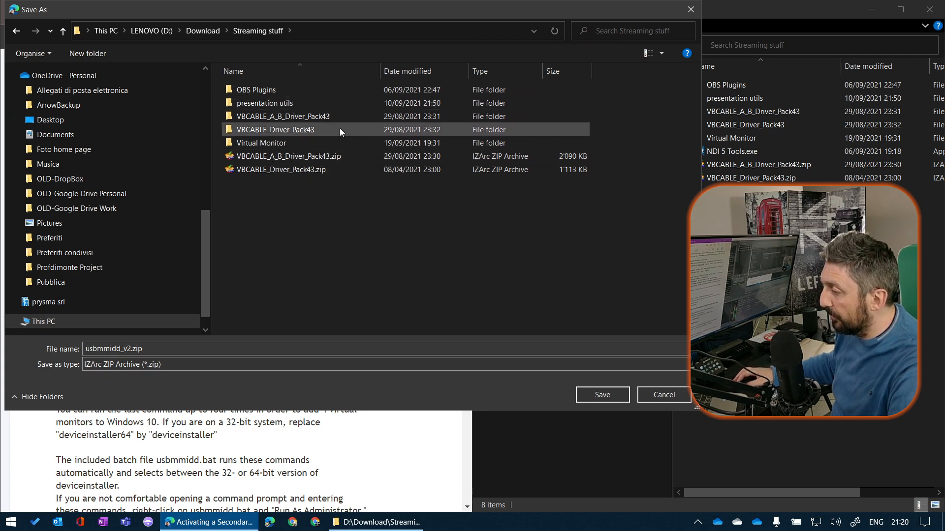
double_click(259, 143)
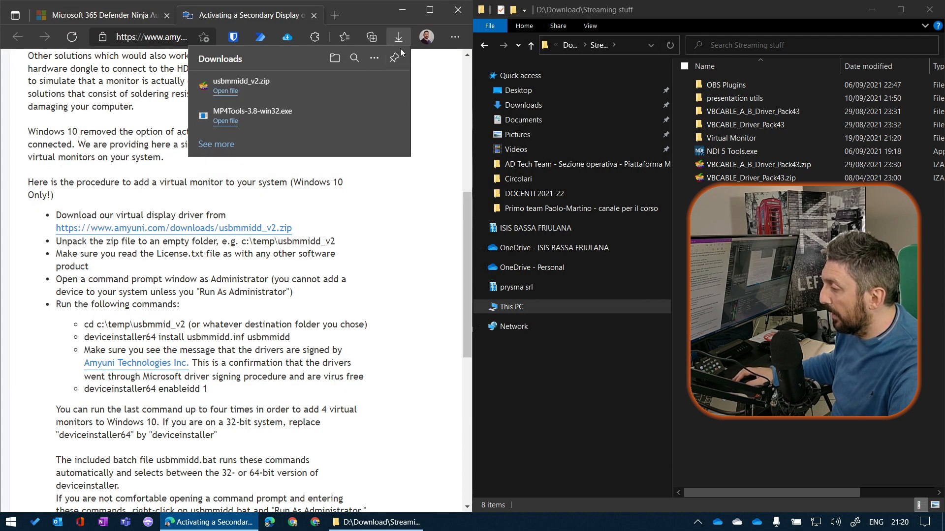
Step: Dismiss the downloads list and browse into Virtual Monitor > usbmmidd_v2
left_click(750, 179)
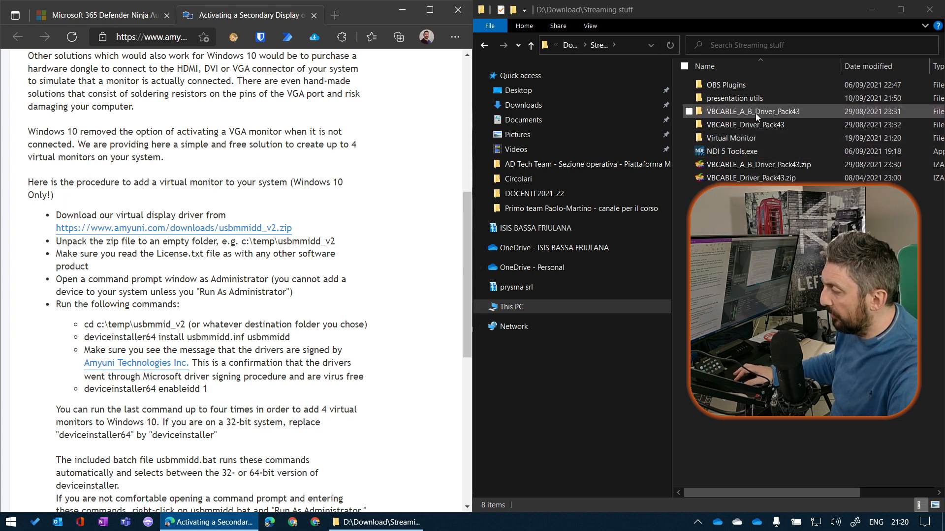
double_click(732, 138)
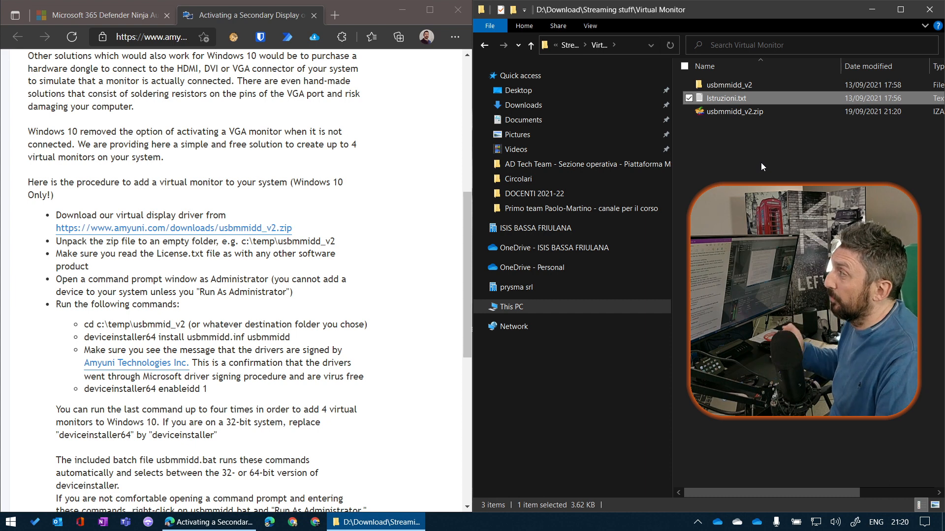
double_click(728, 85)
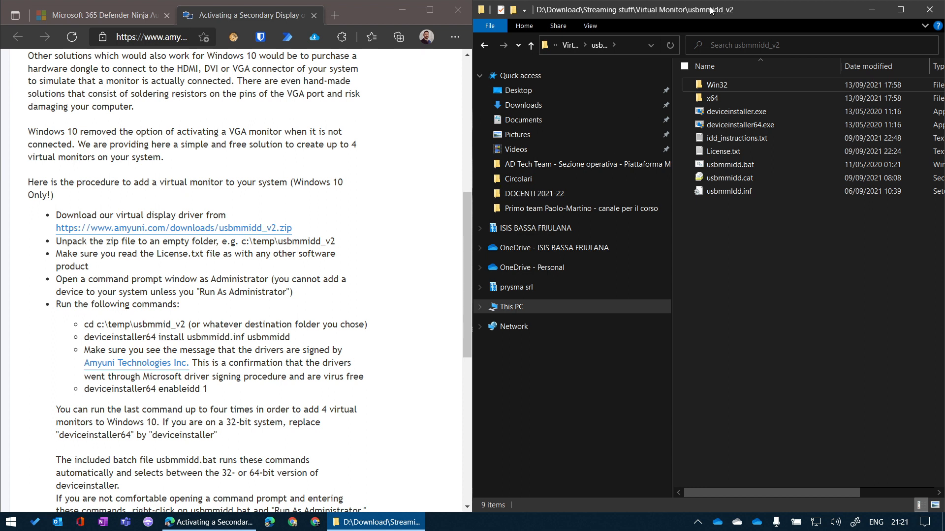
mouse_move(736, 138)
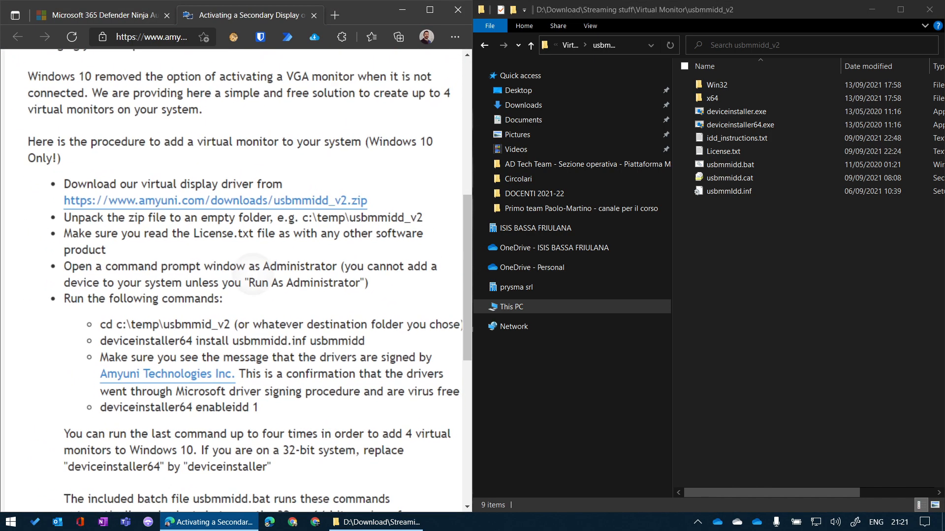
scroll("down", 3)
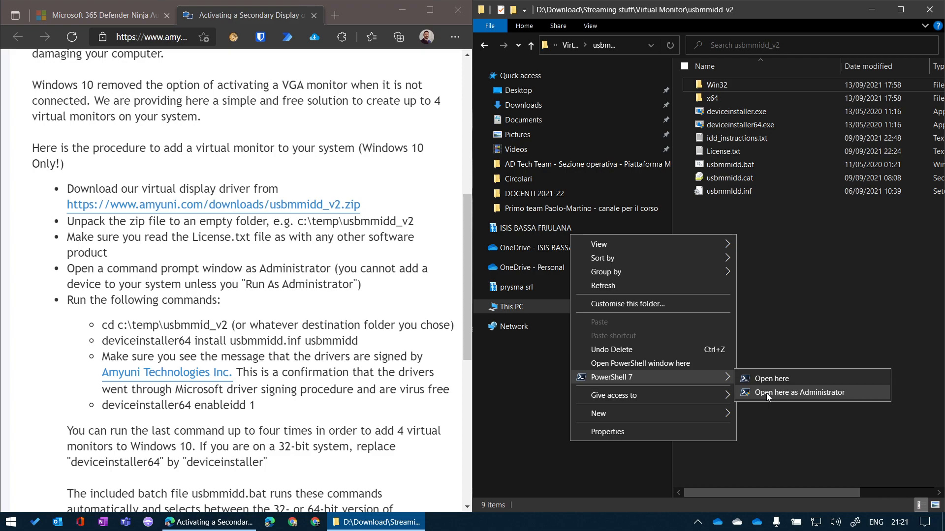
Step: Launch an elevated PowerShell 7 window in the usbmmidd_v2 folder
left_click(801, 392)
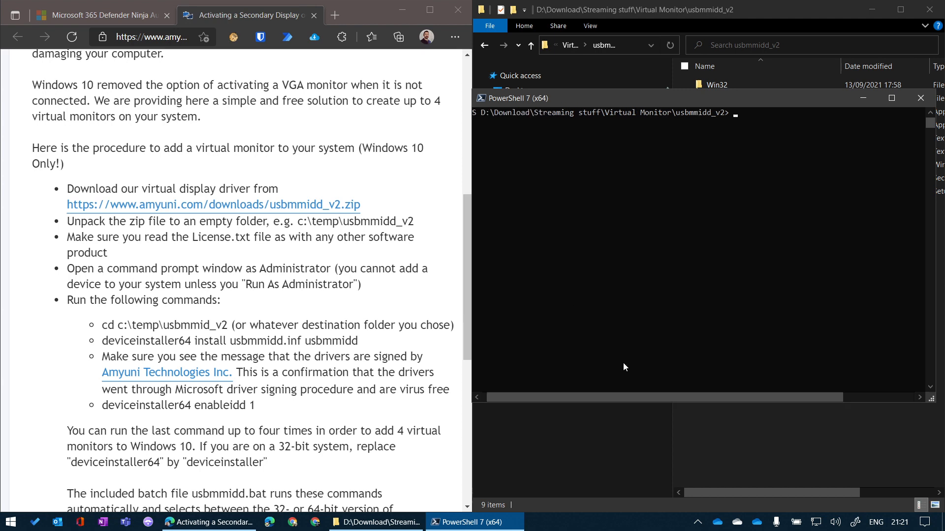
Step: Run .\deviceinstaller64.exe install .\usbmmIdd.inf usbmmidd to install the driver
scroll("down", 3)
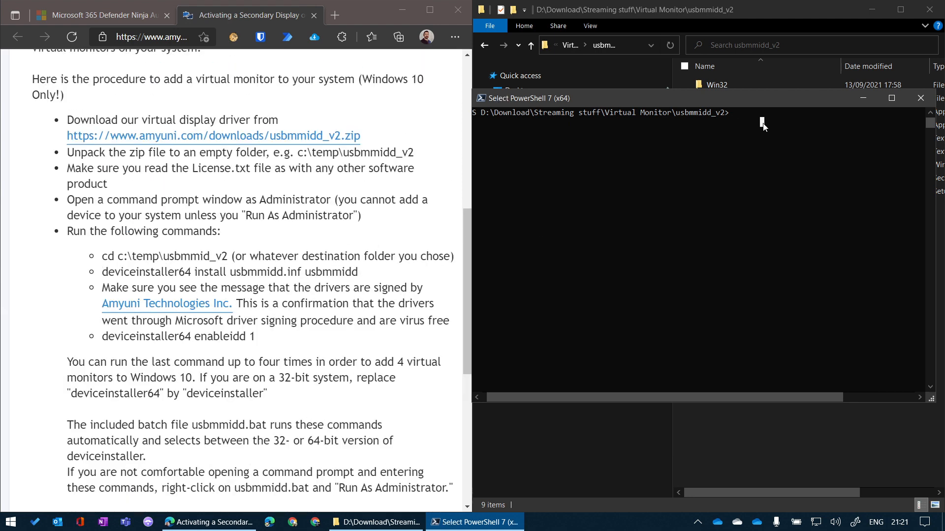
mouse_move(738, 124)
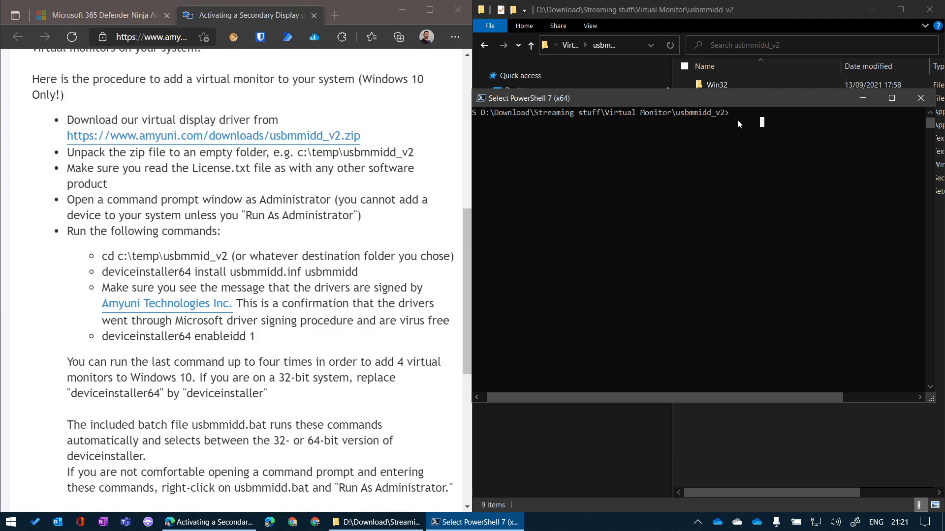
type(".\\deviceinstaller.exe")
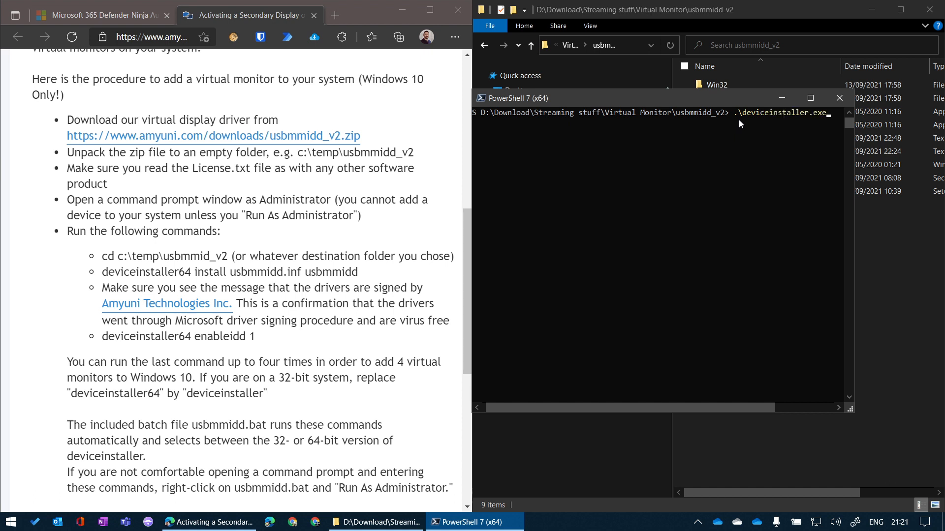
key("Backspace")
type("64")
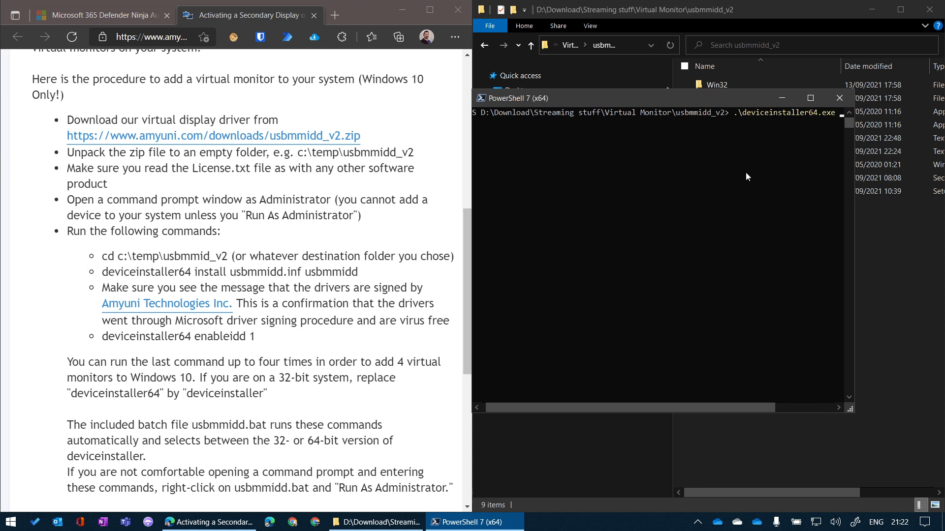
type("install .\\usbmmIdd.inf")
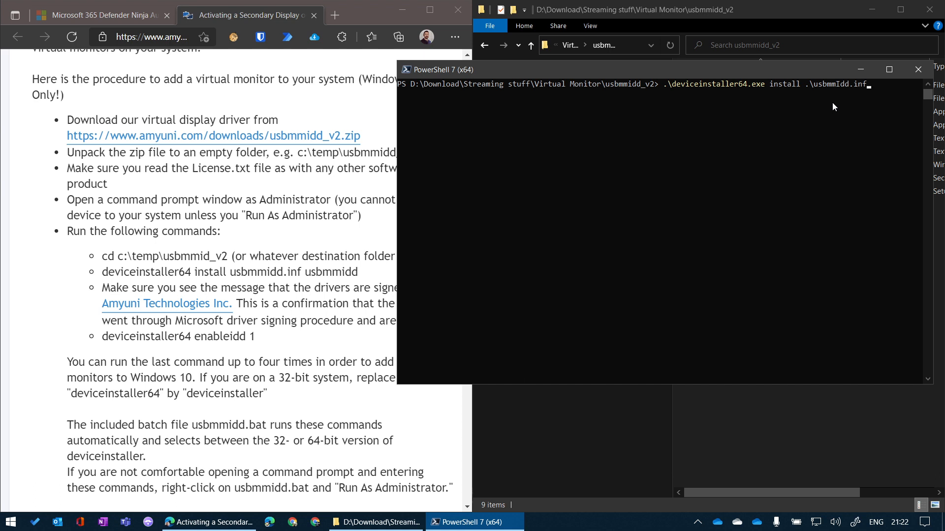
mouse_move(501, 111)
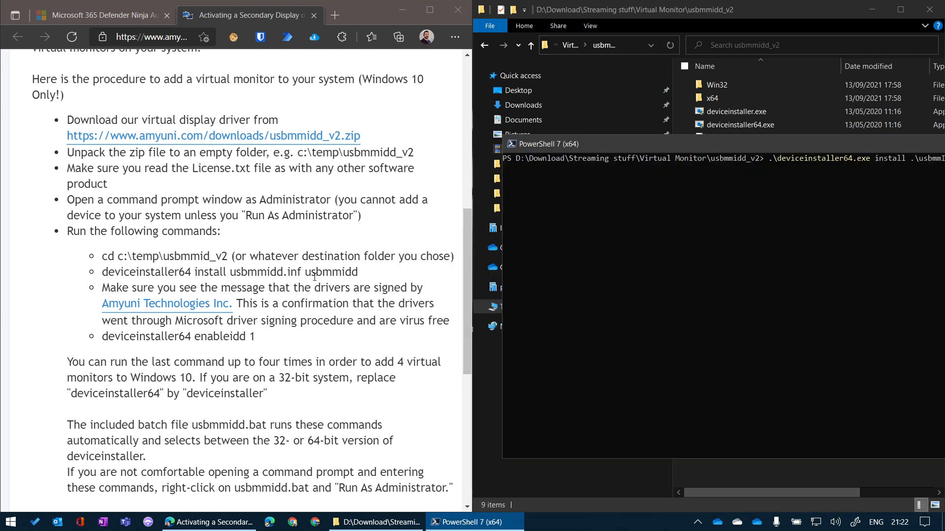
double_click(330, 272)
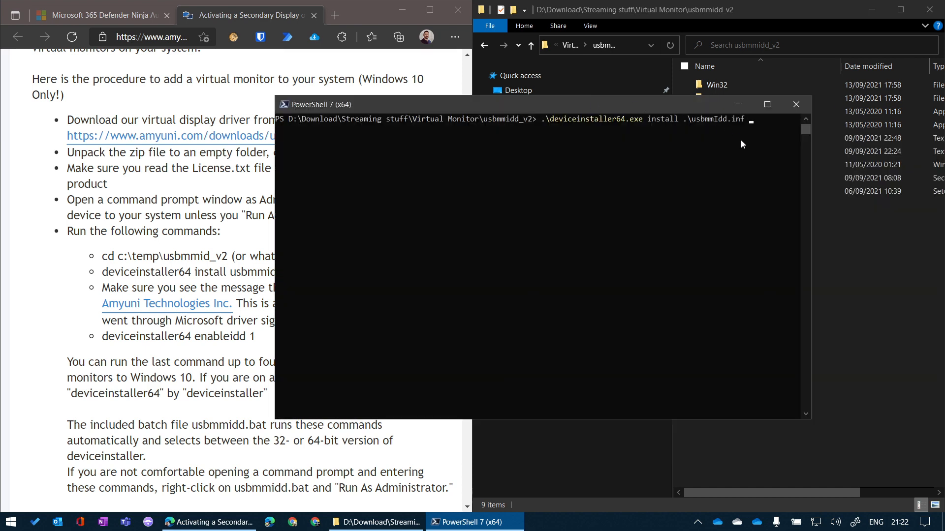
type("usbmmidd")
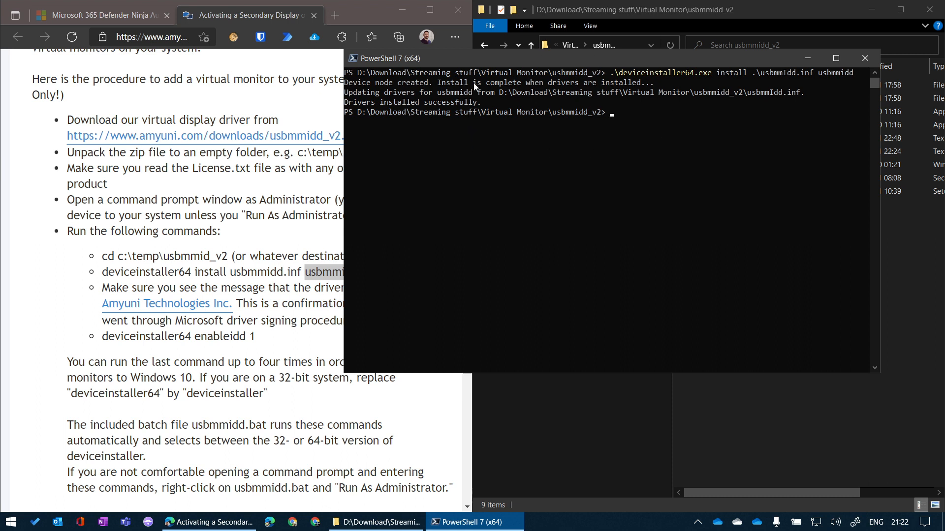
mouse_move(528, 137)
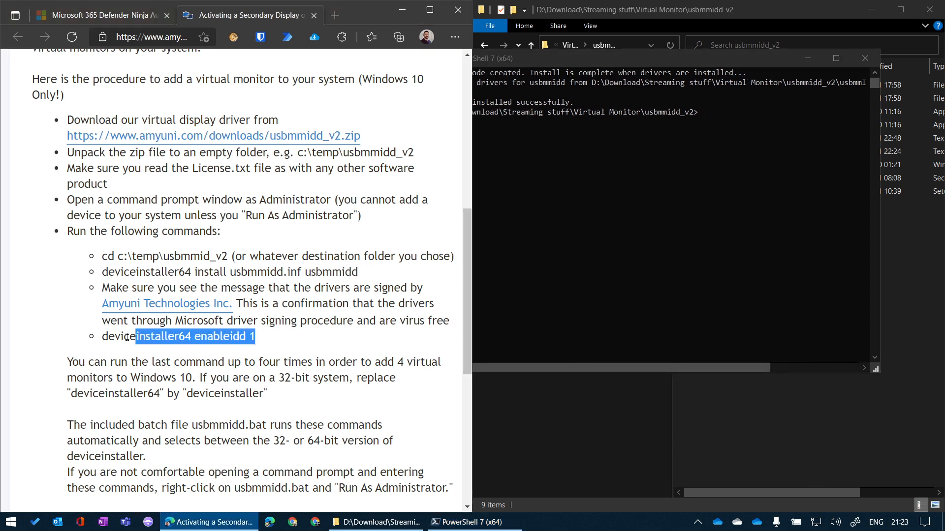
Step: Run .\deviceinstaller64 enableidd 1 to enable one virtual monitor
right_click(114, 341)
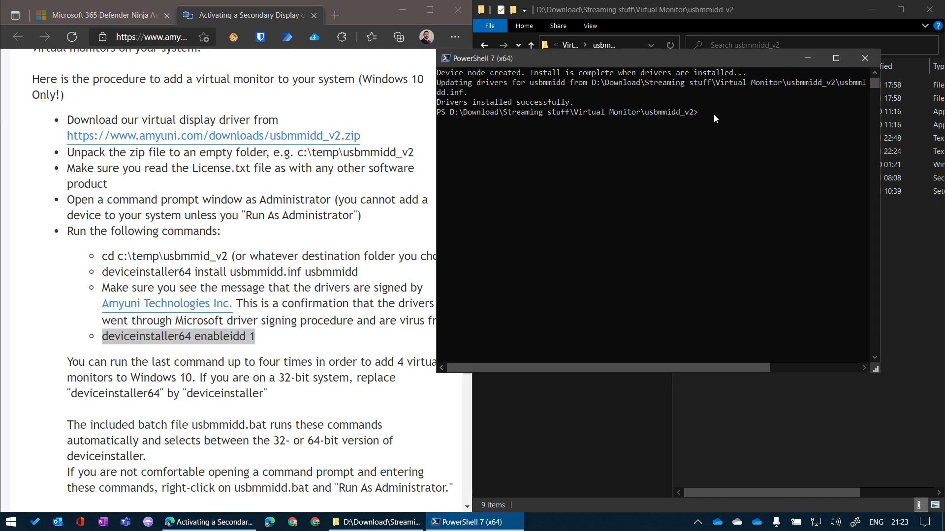
type(".\\deviceinstaller64 enableidd 1")
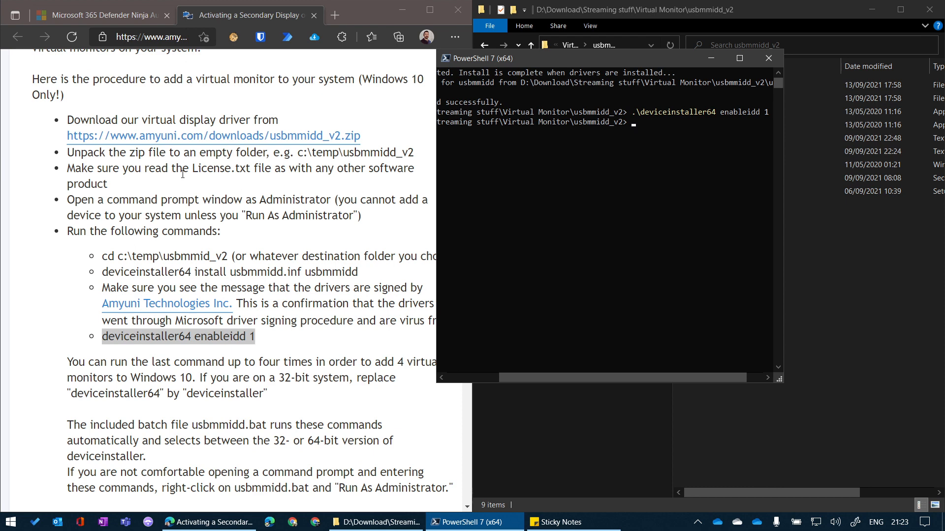
scroll("down", 3)
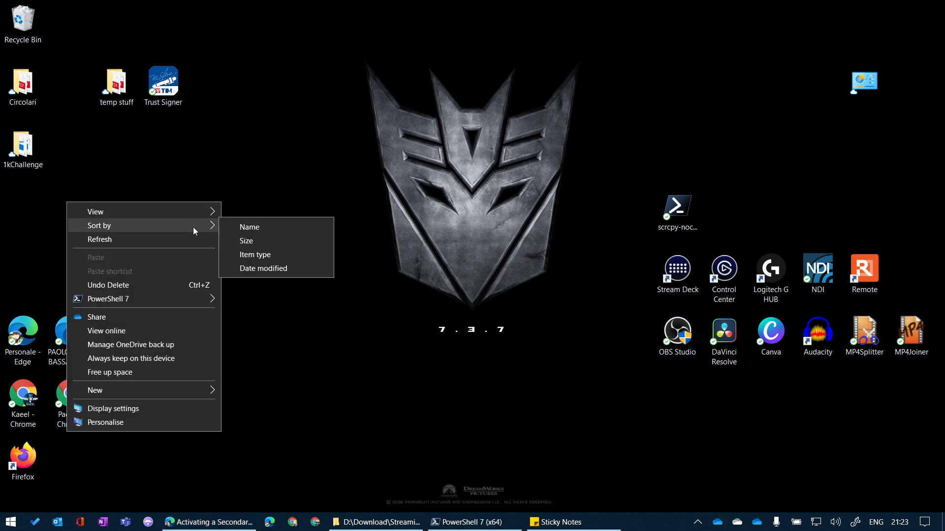
mouse_move(131, 409)
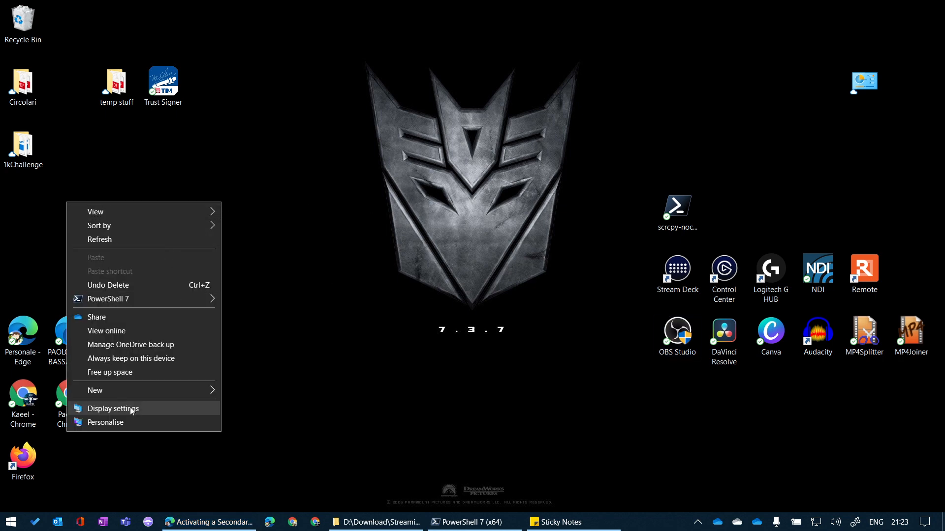
Step: Open Display settings from the desktop context menu
left_click(113, 409)
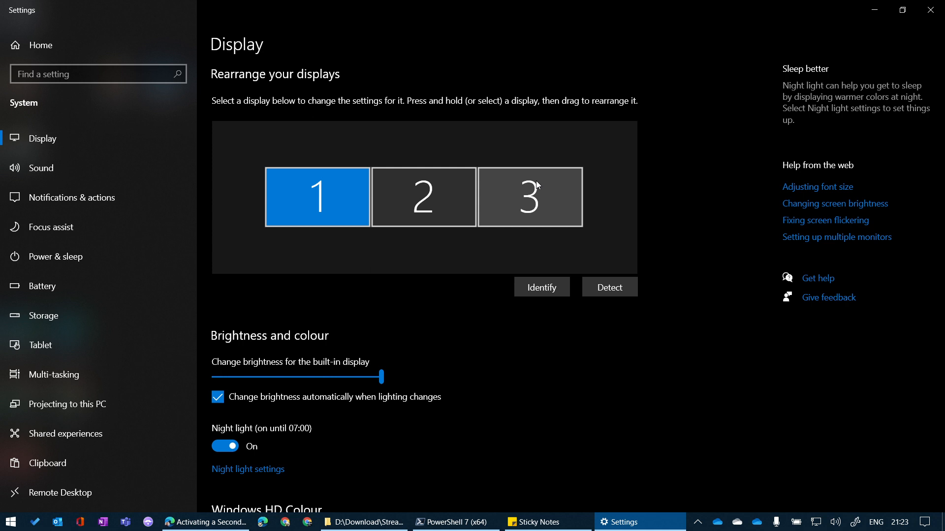
Step: Inspect display 3 at 1920 × 1080 extended, detect no further displays, then close Settings
left_click(530, 197)
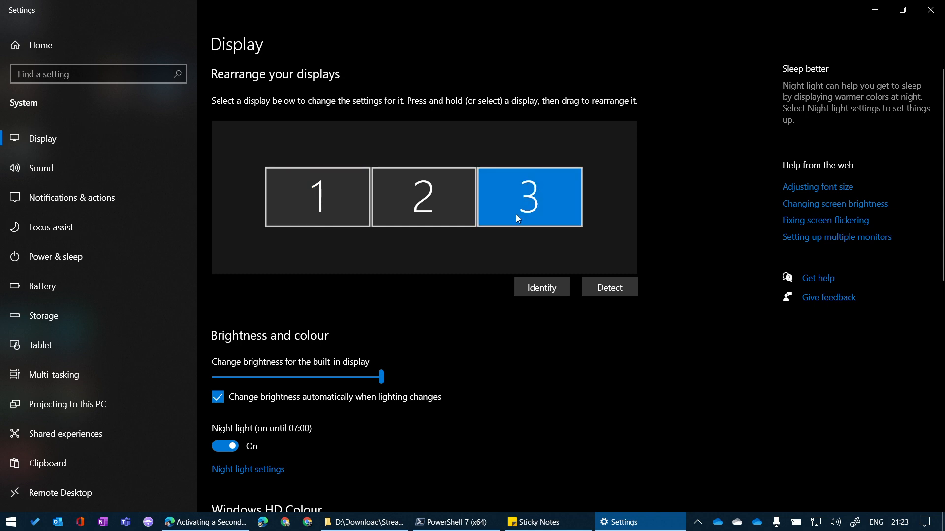
mouse_move(382, 288)
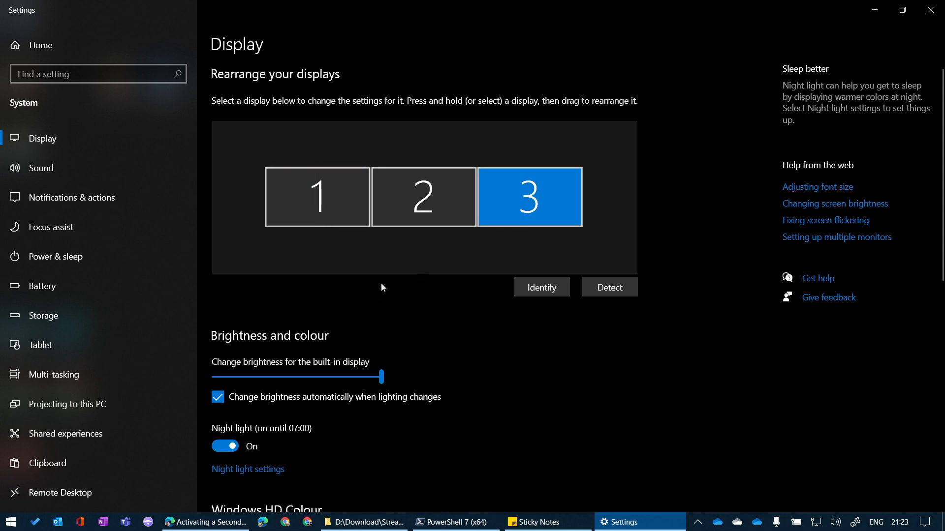
scroll("down", 3)
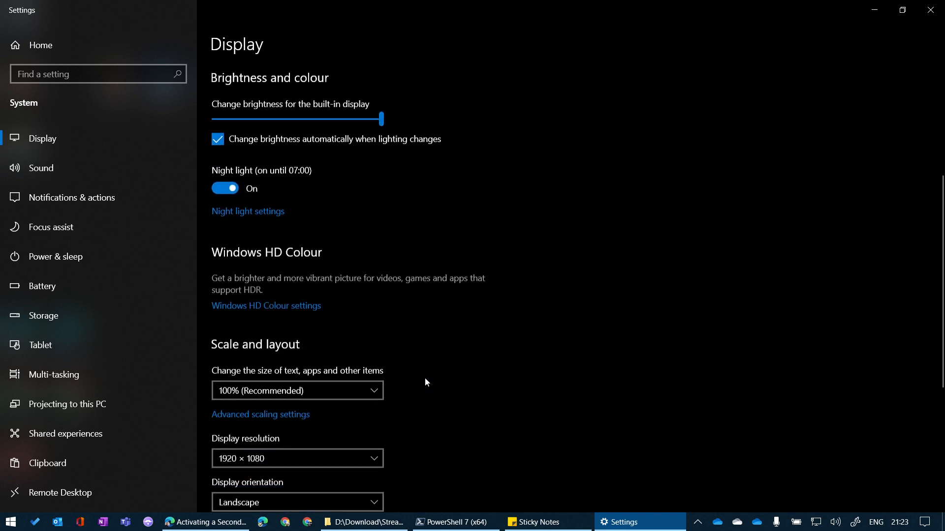
scroll("down", 3)
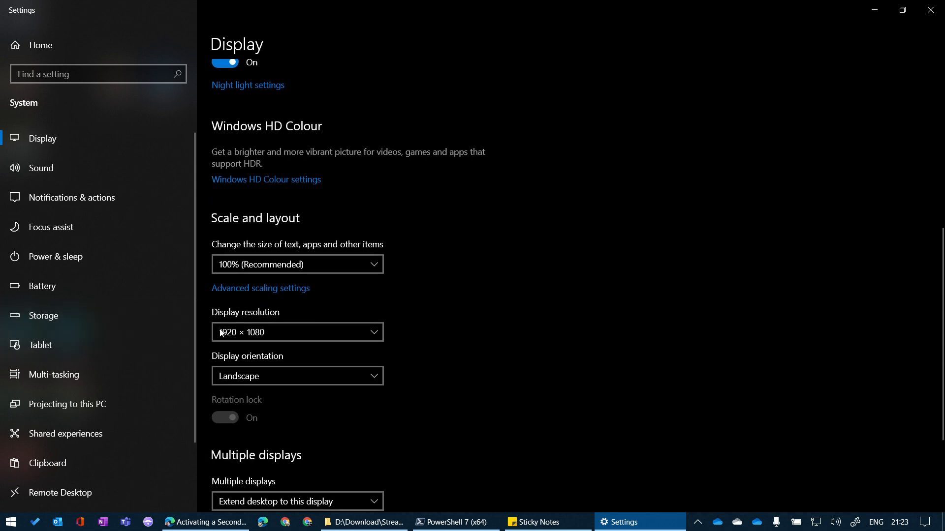
left_click(296, 332)
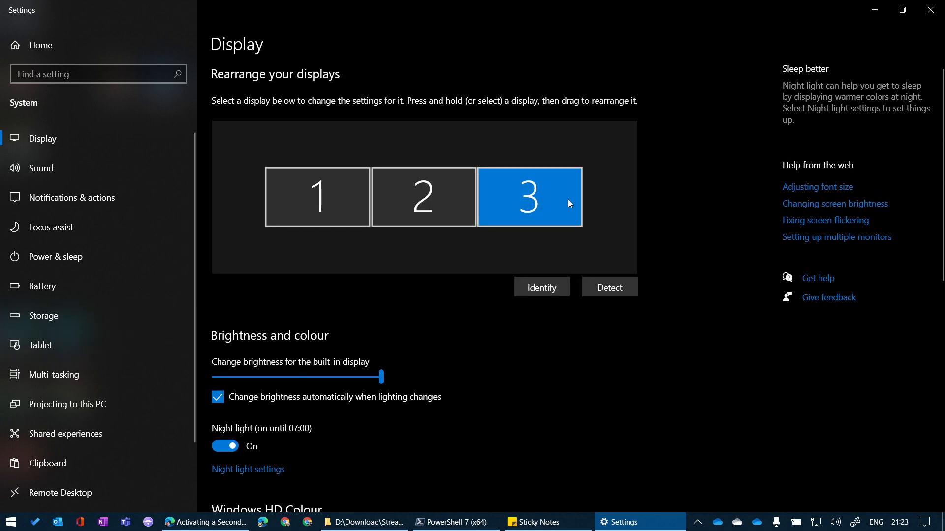
scroll("down", 3)
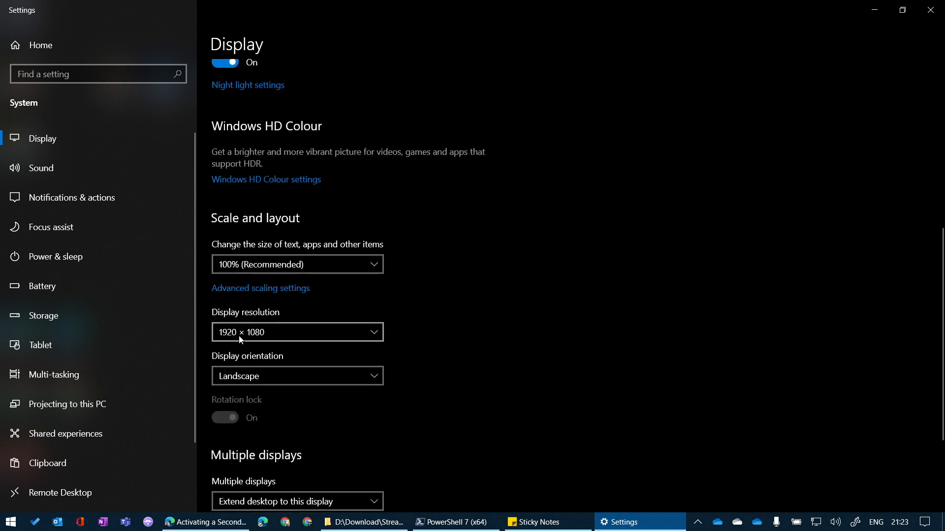
scroll("down", 3)
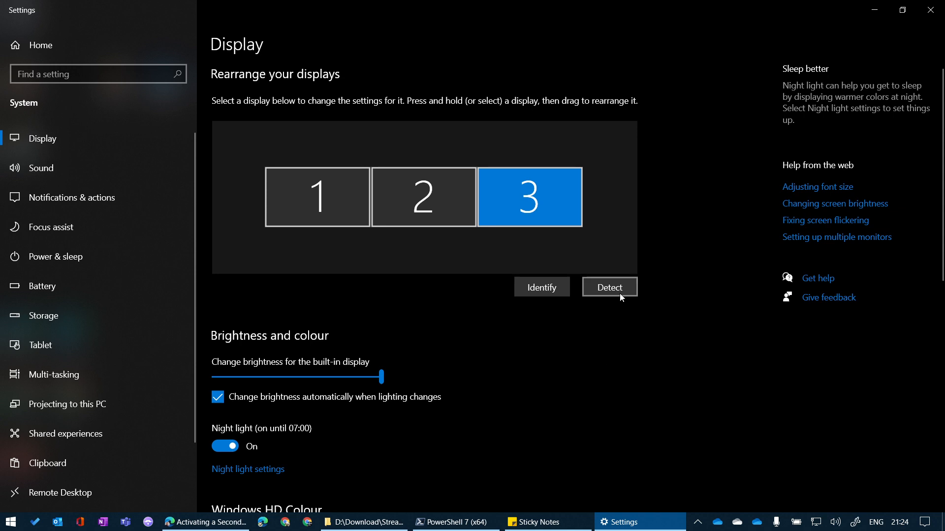
left_click(610, 287)
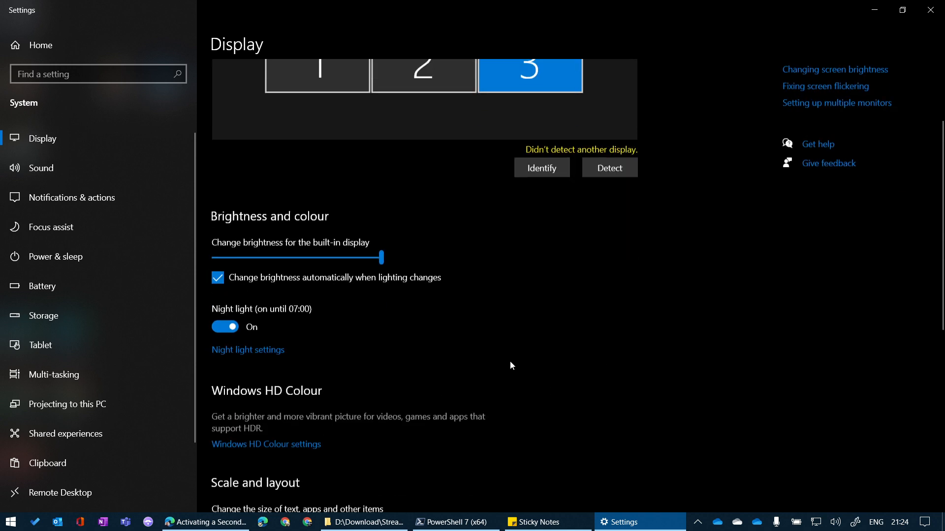
scroll("down", 3)
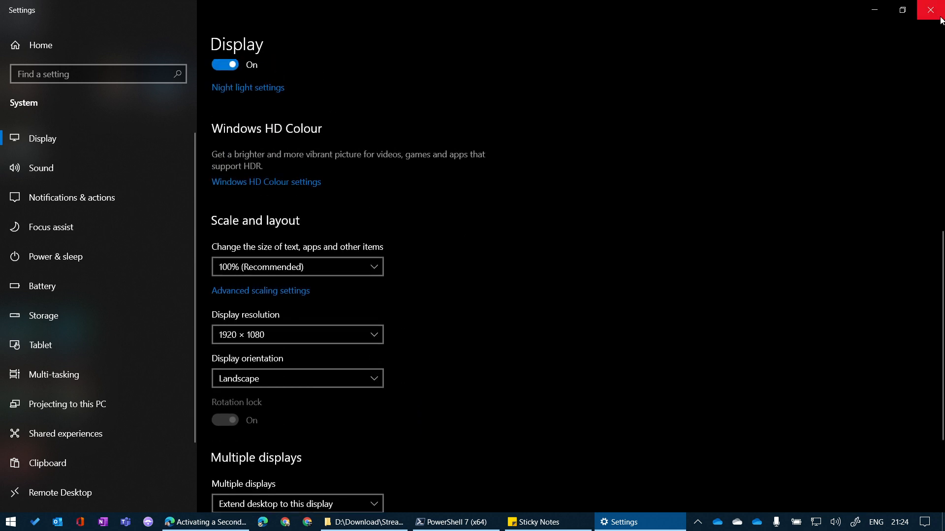
left_click(933, 10)
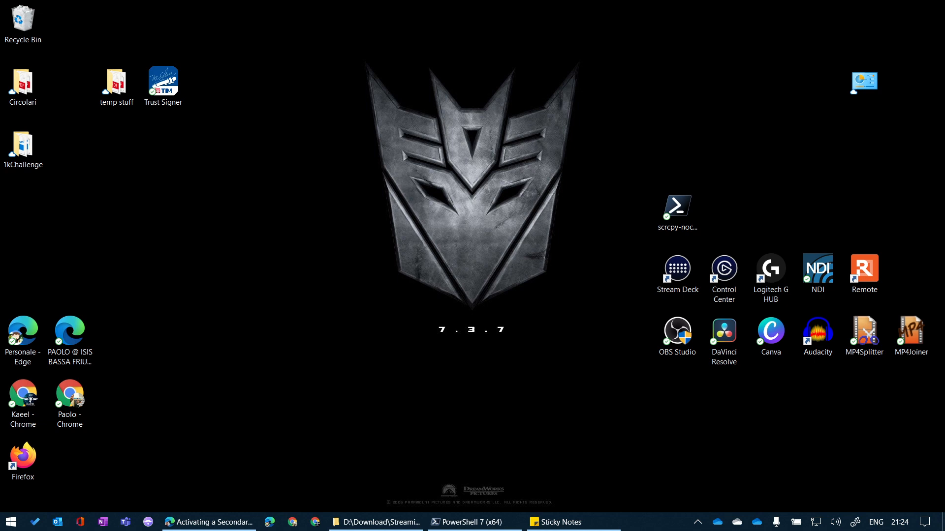
mouse_move(514, 4)
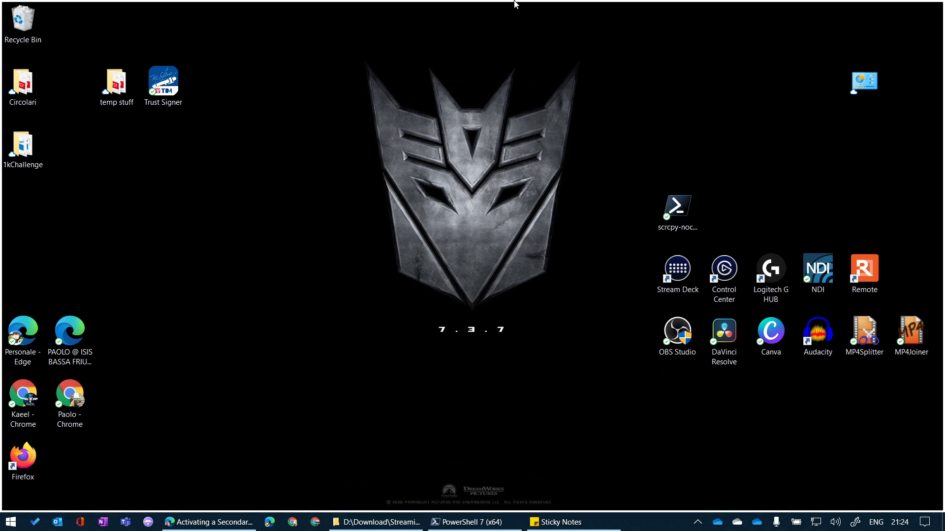
Step: Bring the Teams Calendar week view to the front from the taskbar
left_click(639, 523)
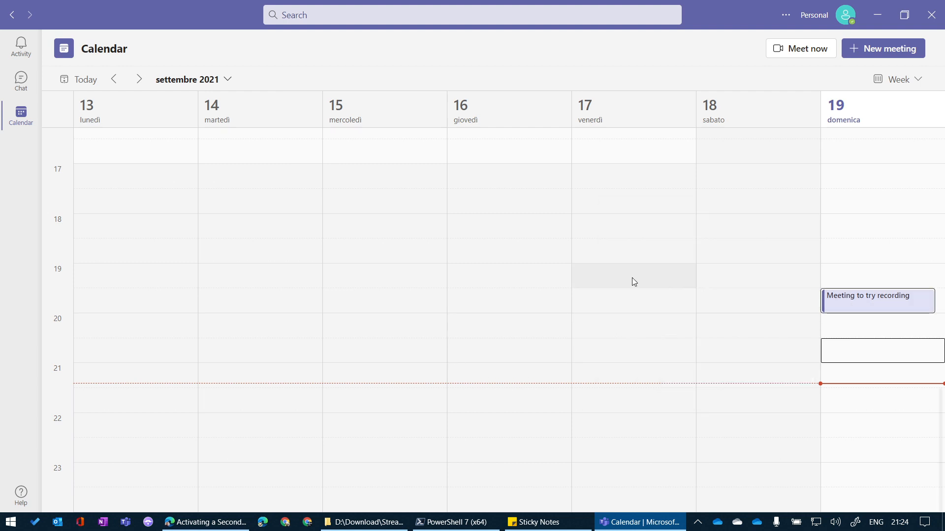
Step: Join the 'test meeting for recording quality' from the calendar with camera on and computer audio
left_click(876, 300)
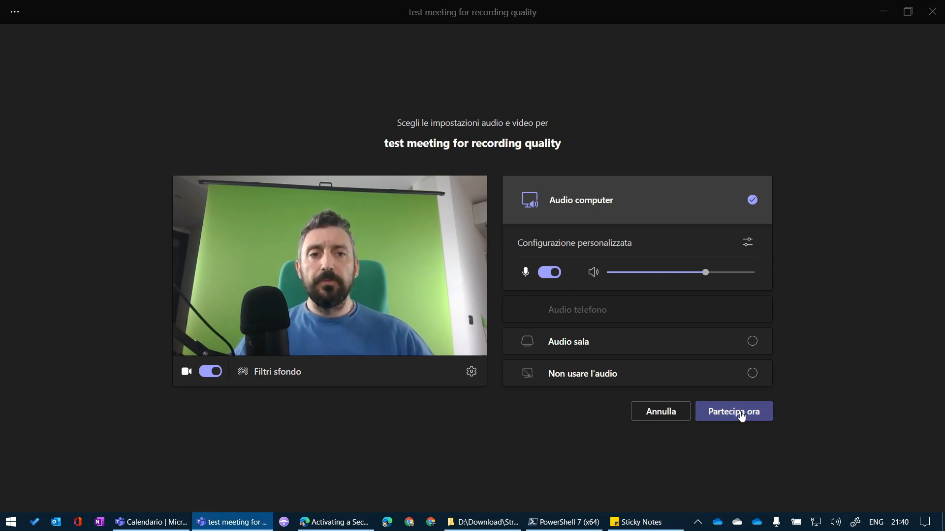
left_click(732, 411)
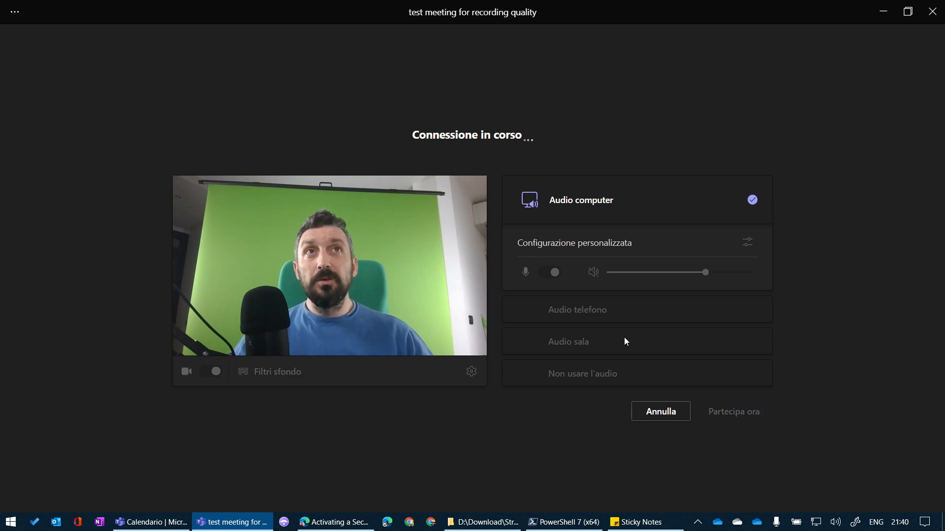
mouse_move(418, 301)
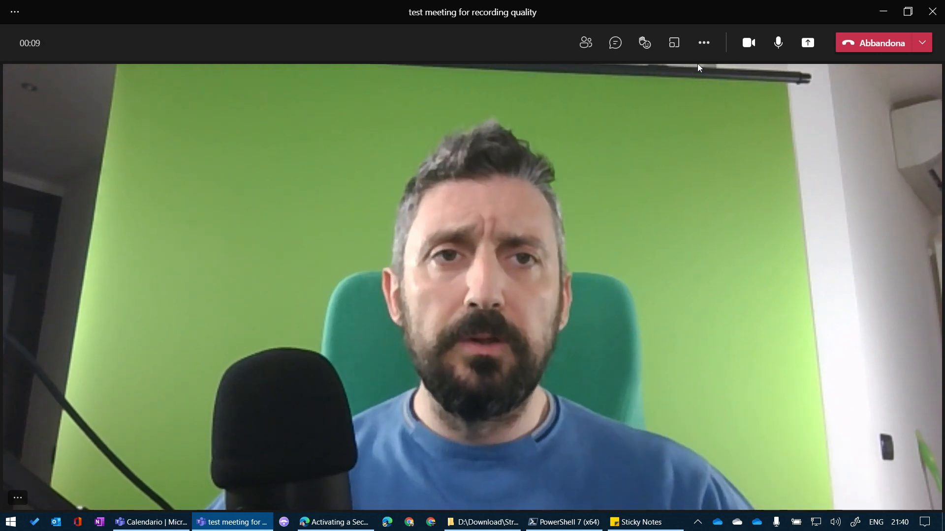
mouse_move(703, 43)
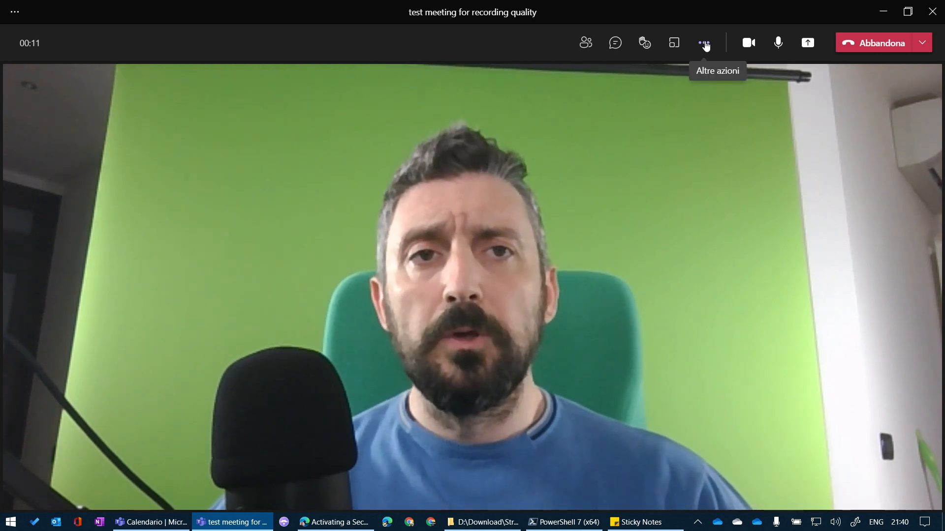
mouse_move(778, 43)
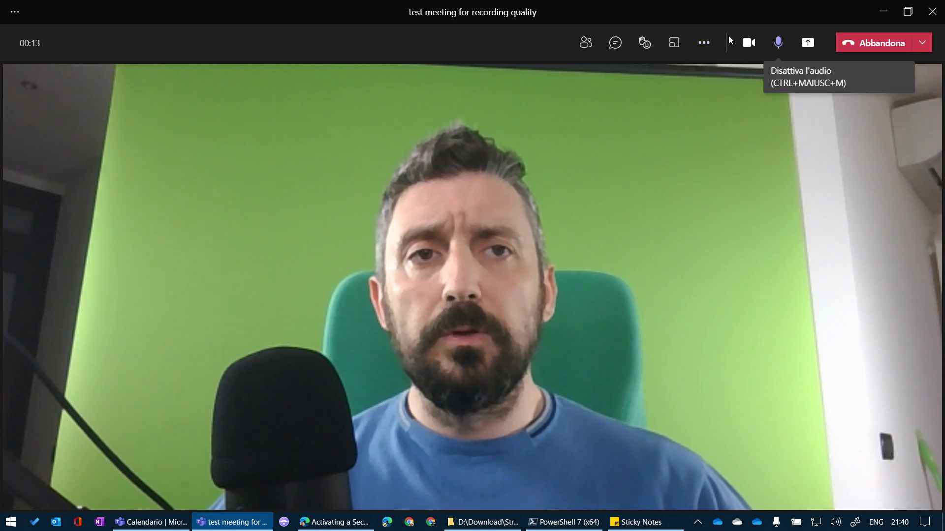
mouse_move(807, 42)
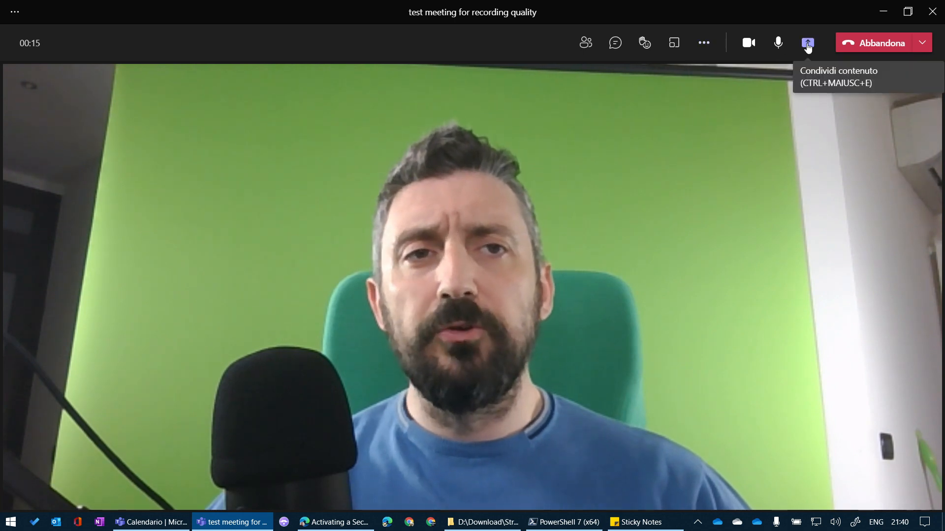
Step: Share the third screen under Schermo from the meeting's Condividi contenuto options
left_click(807, 42)
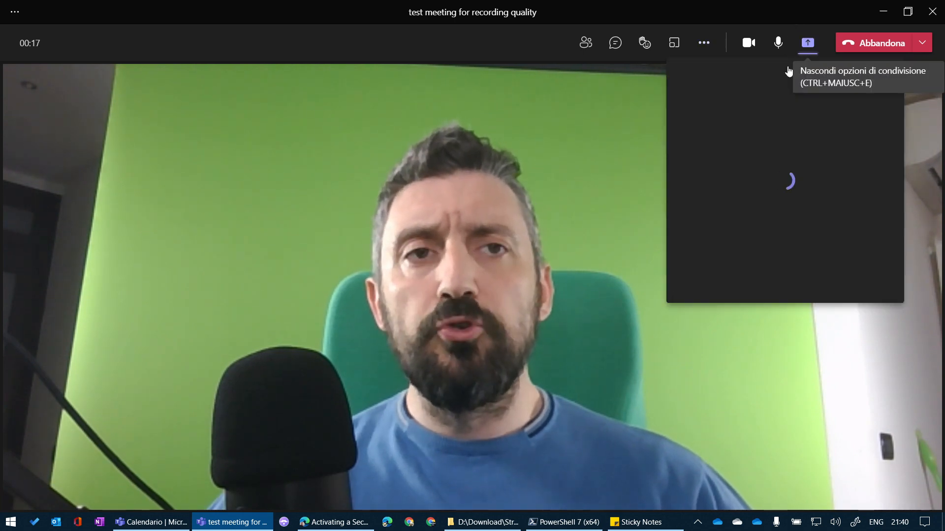
left_click(807, 43)
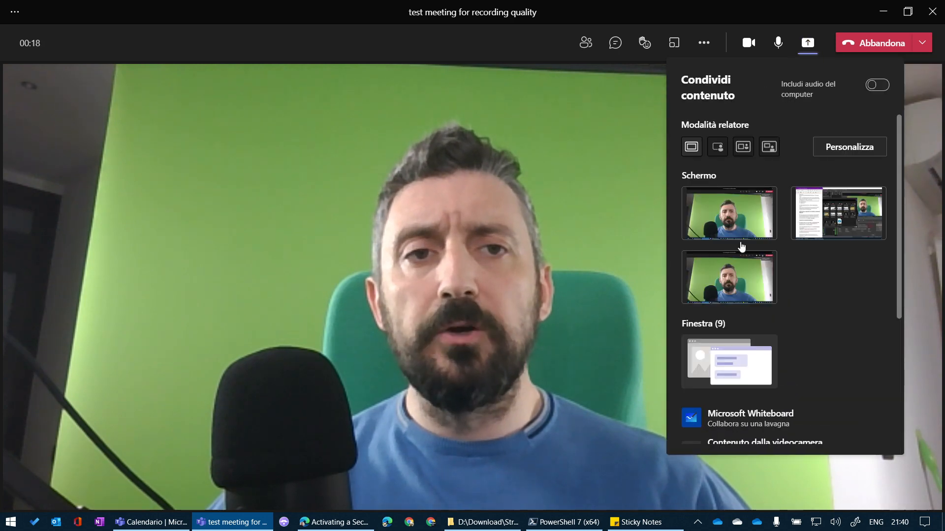
mouse_move(729, 281)
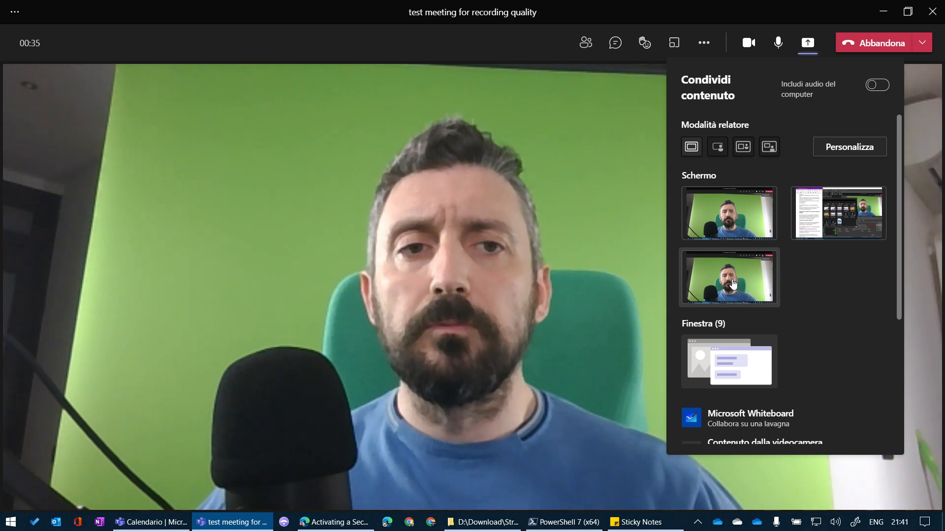
left_click(151, 522)
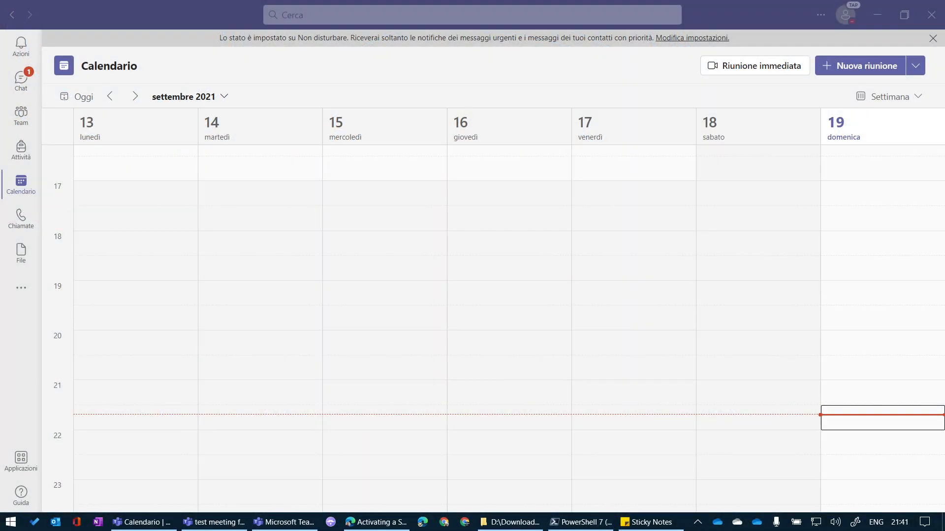
mouse_move(904, 153)
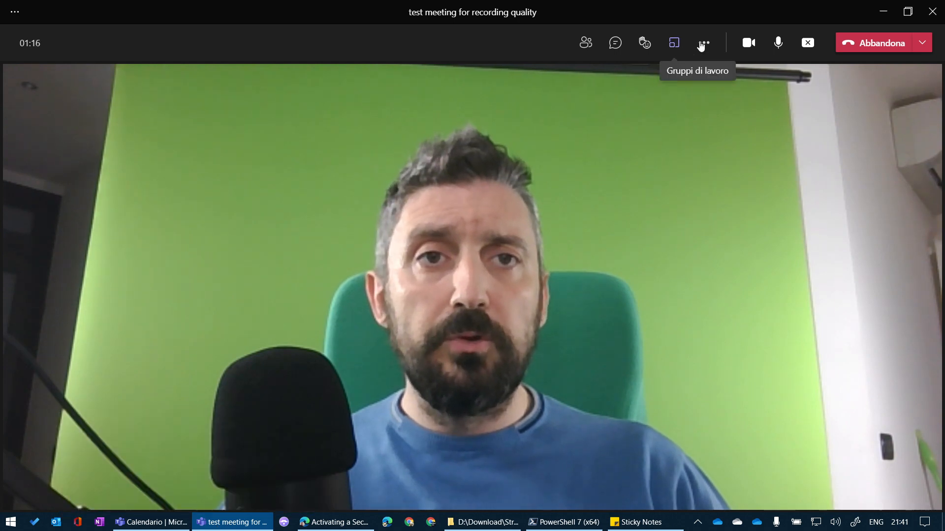
Step: Start recording the meeting via Avvia registrazione in the Altre azioni menu
left_click(702, 42)
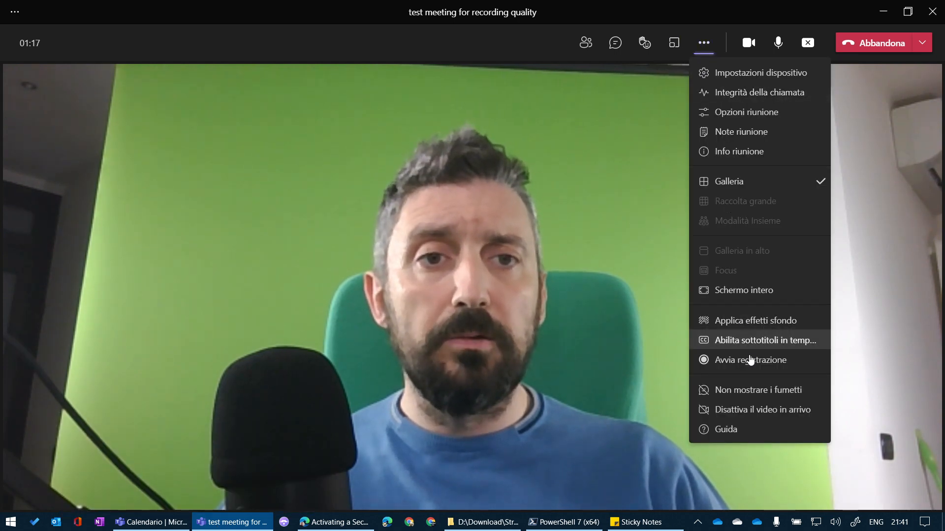
left_click(750, 360)
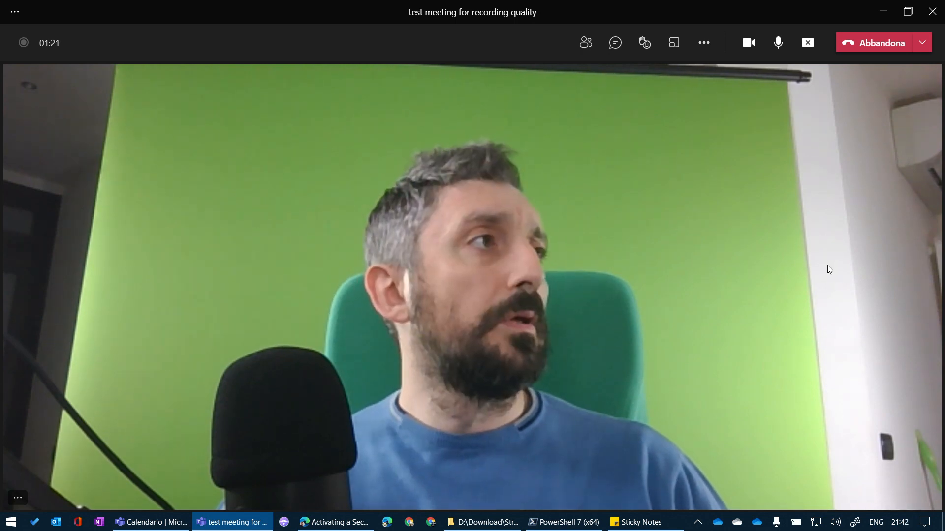
mouse_move(855, 279)
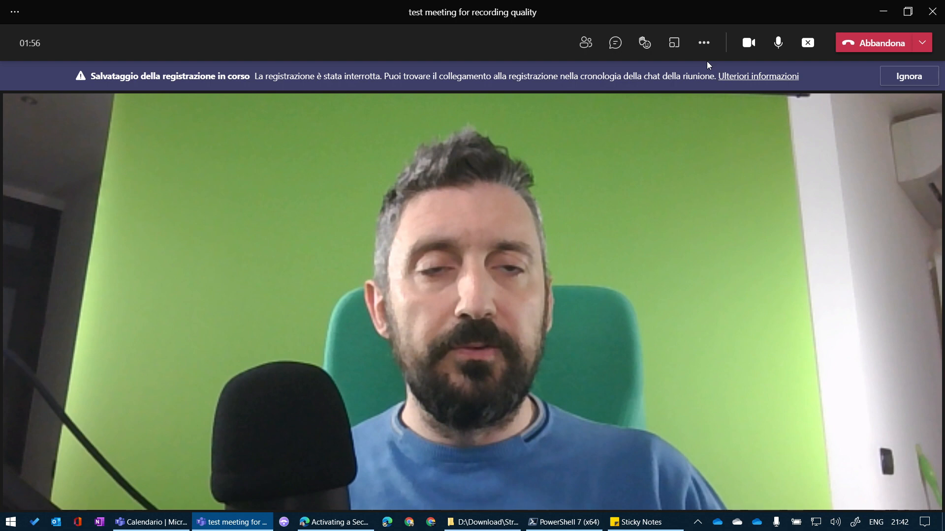
mouse_move(614, 42)
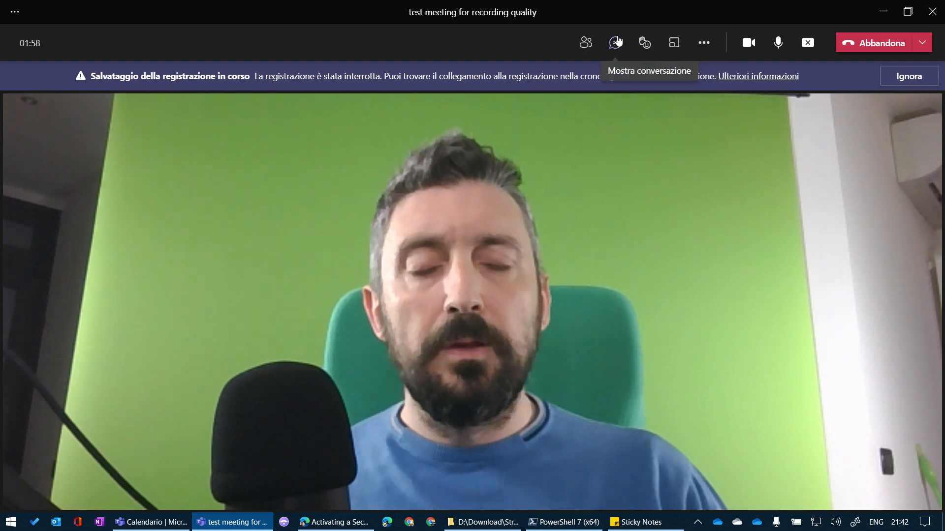
Step: Show the meeting chat and open the saved Riunione recording card in OneDrive
left_click(614, 42)
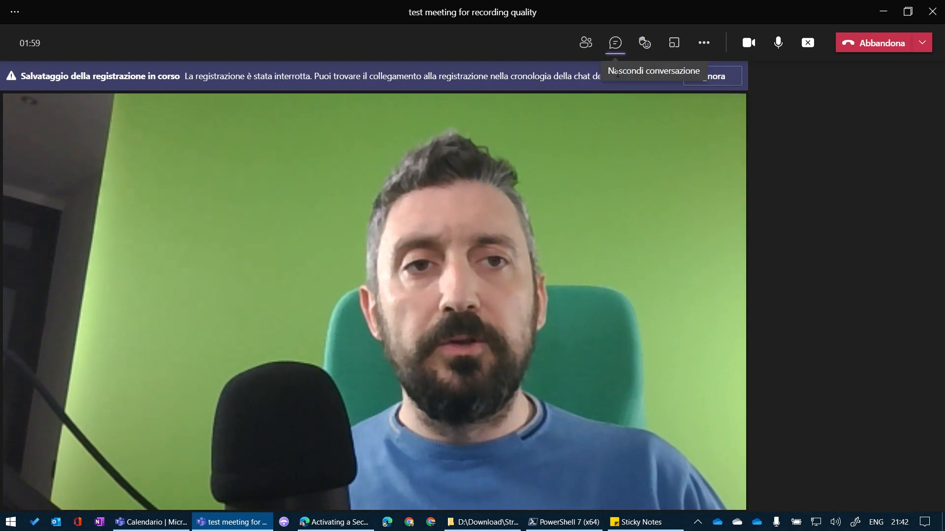
left_click(614, 43)
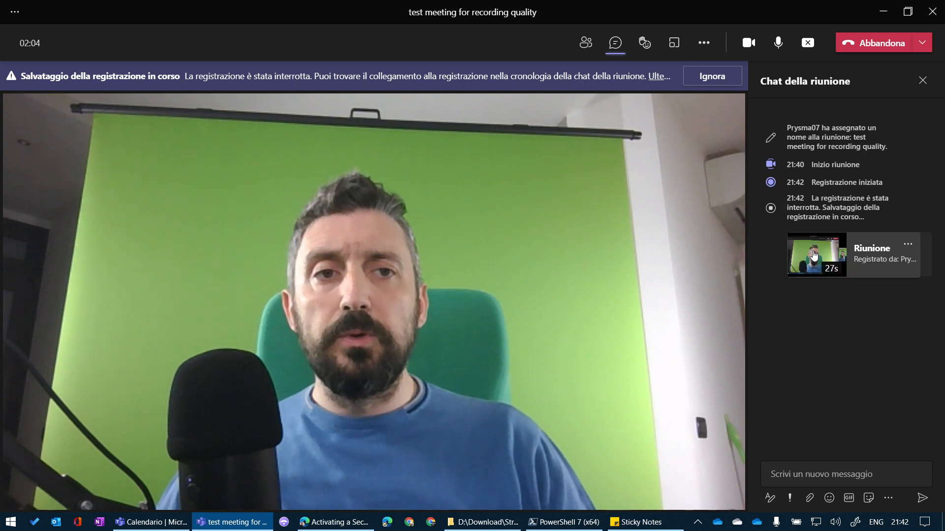
left_click(815, 254)
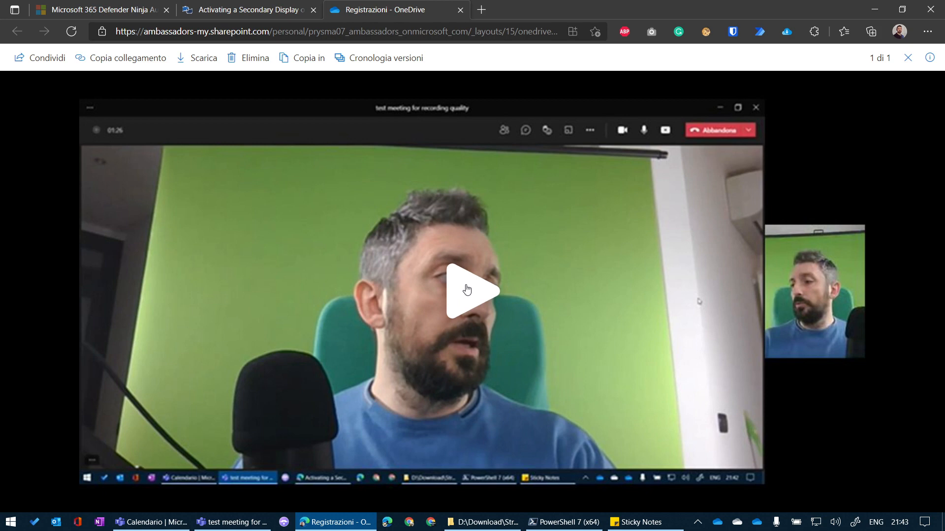
Step: Play the 27-second recording and jump to the 0:17 mark on the progress bar
left_click(472, 292)
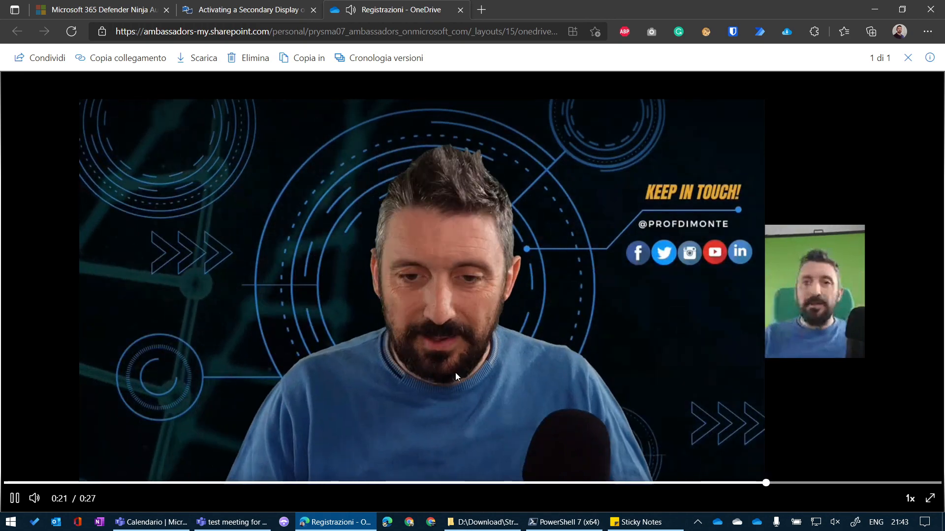
left_click(618, 482)
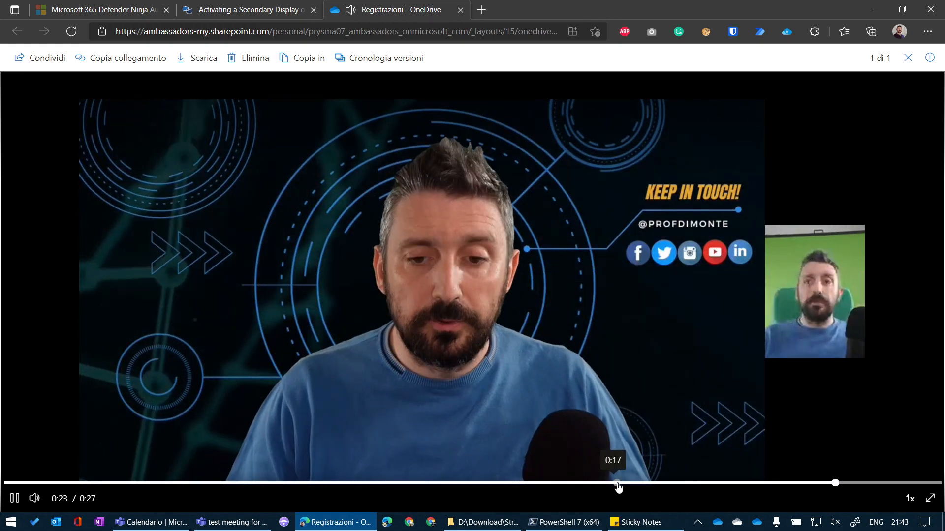